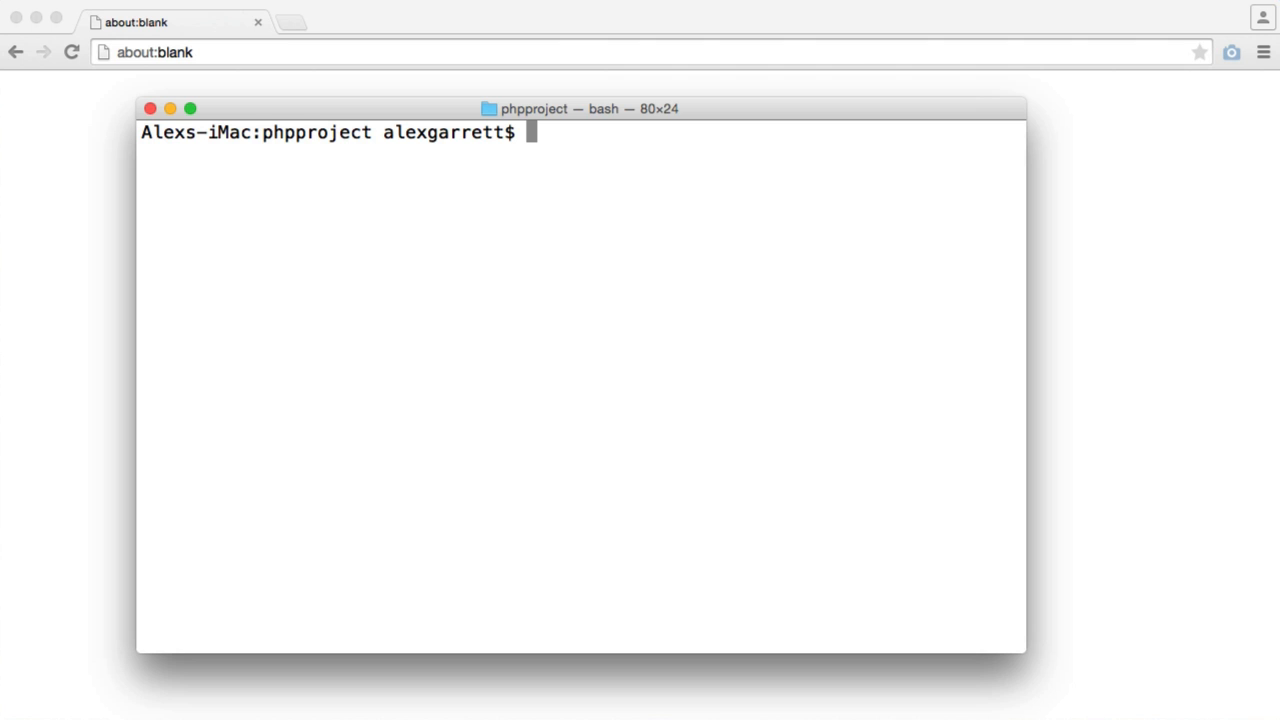
# Review php's CLI options including the -t document root flag, then clear the terminal.
pyautogui.write('php -v')
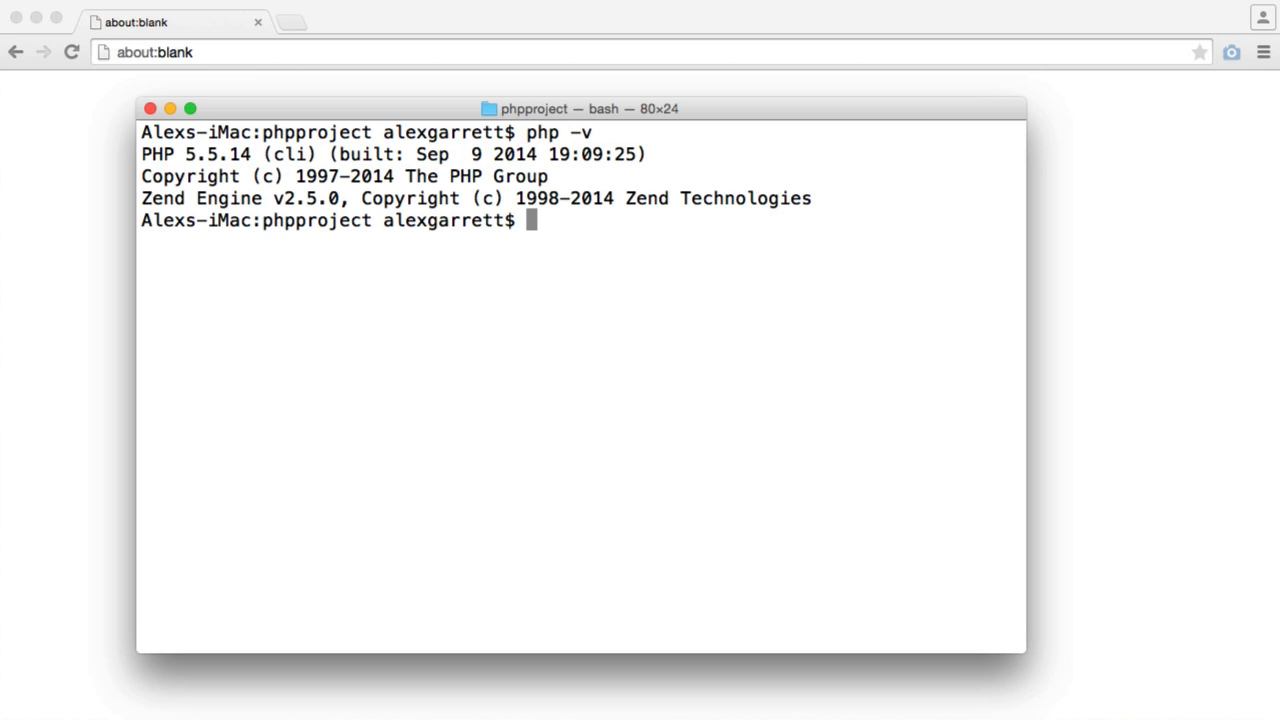
pyautogui.write('clear')
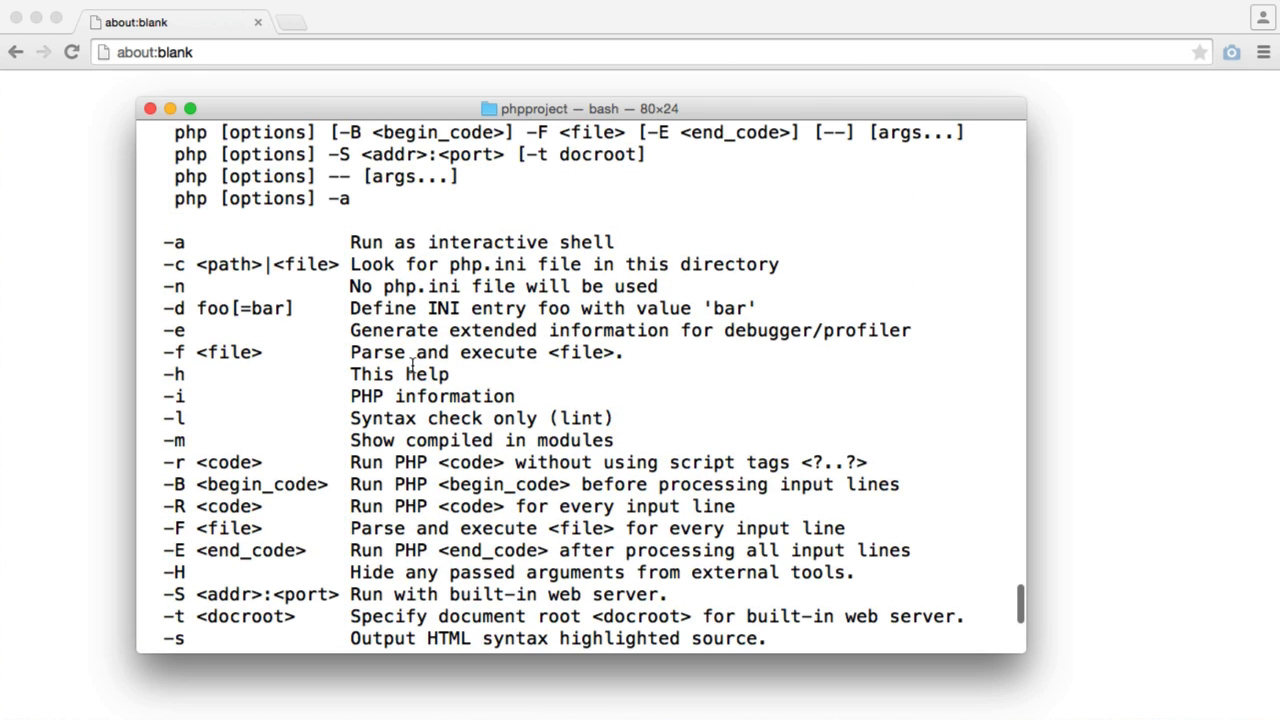
pyautogui.scroll(-3)
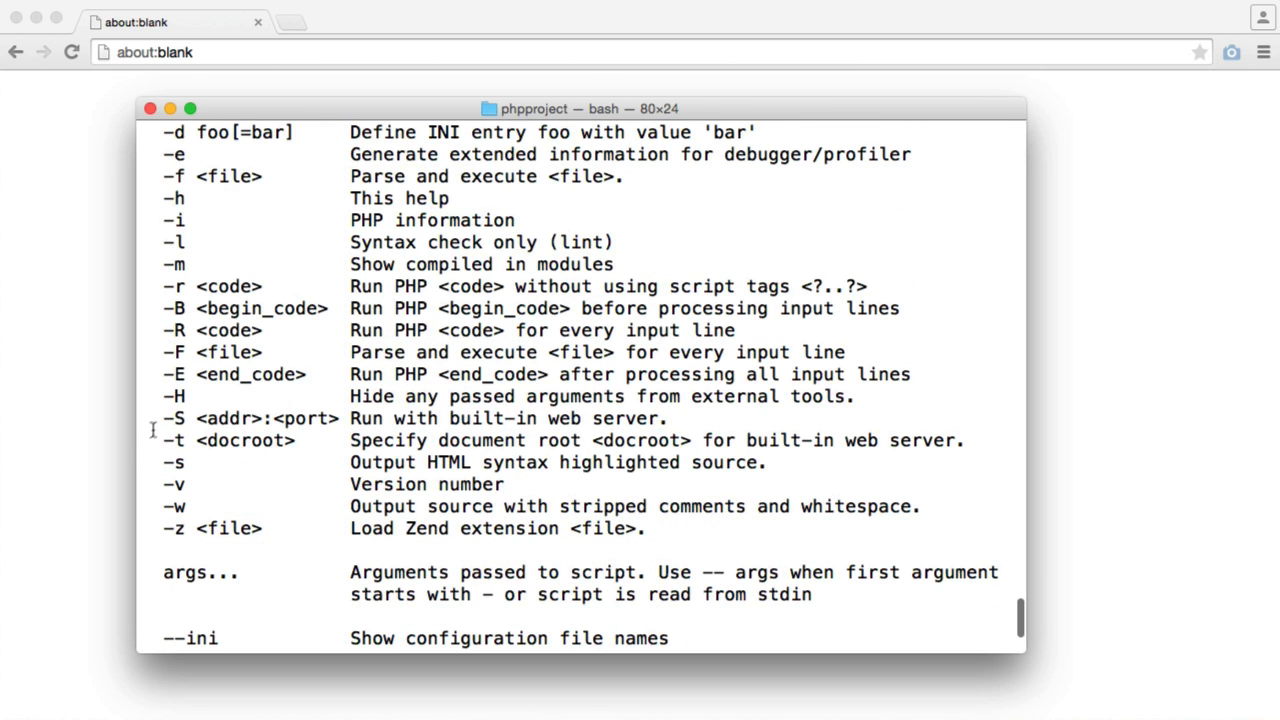
pyautogui.doubleClick(172, 418)
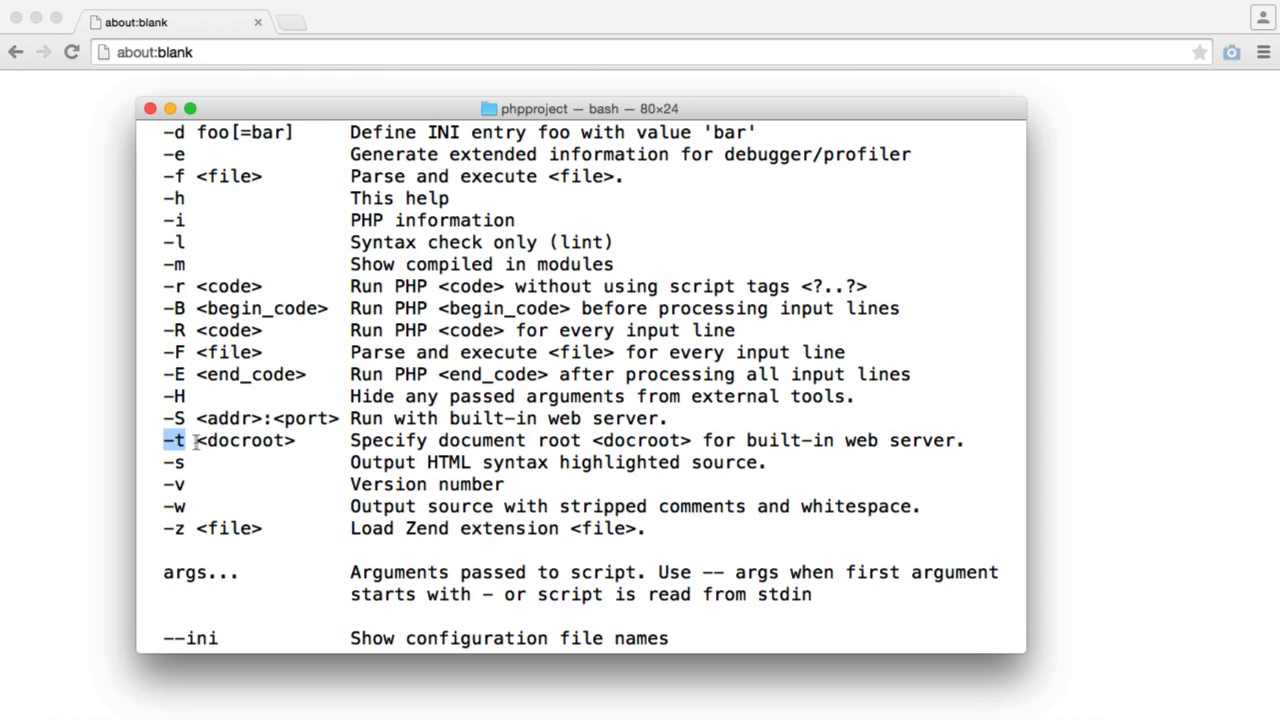
pyautogui.write('cle')
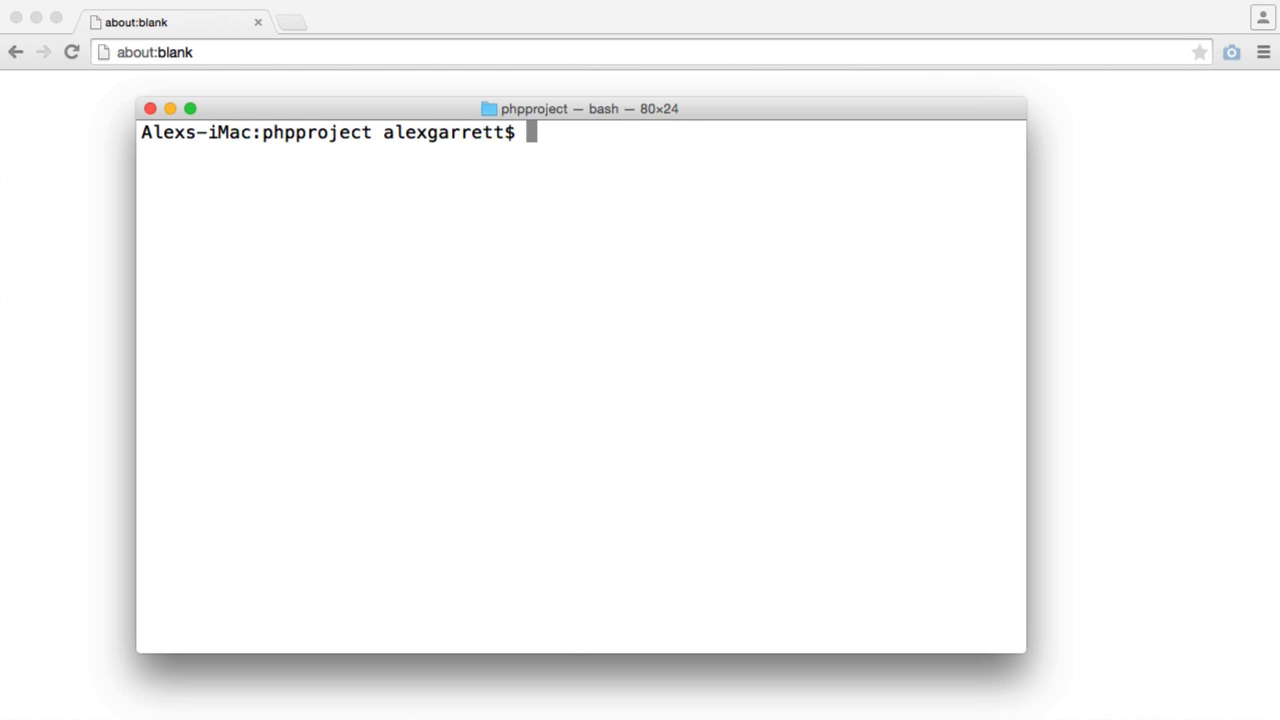
# Start the built-in server with php -S 127.0.0.1:1337 from the phpproject folder.
pyautogui.write('php -S')
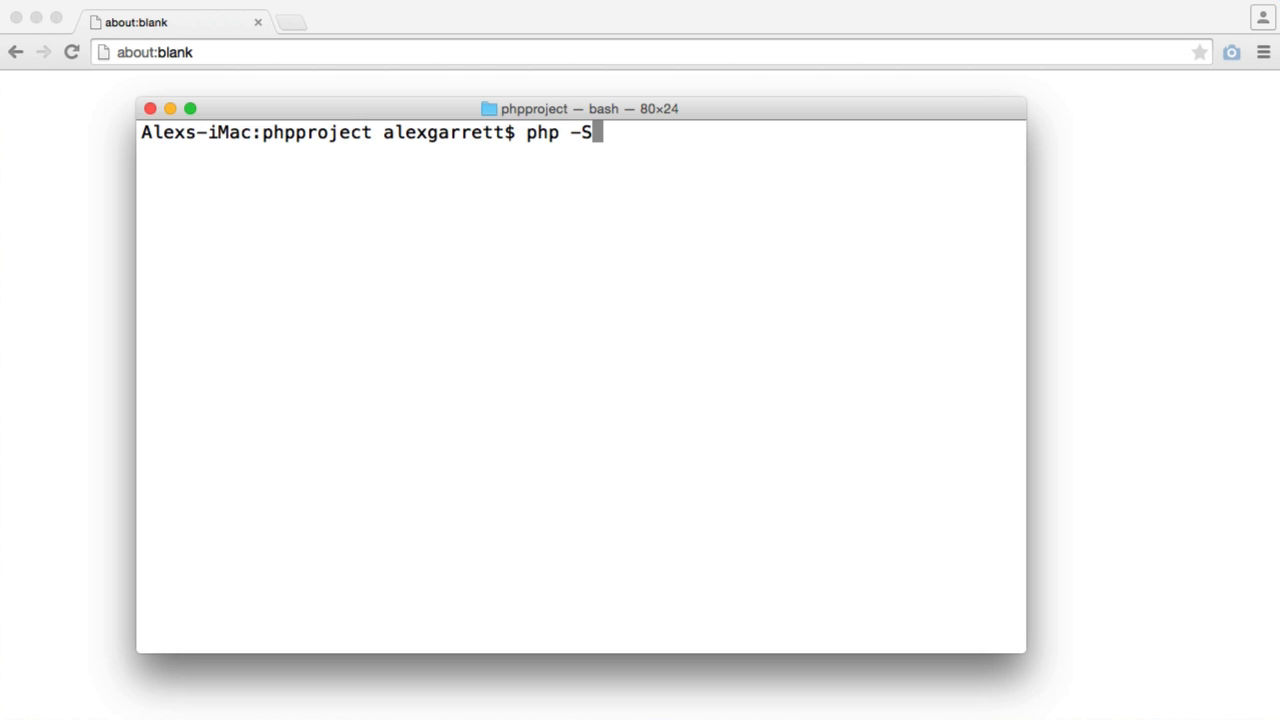
pyautogui.write('127.0.0.1:')
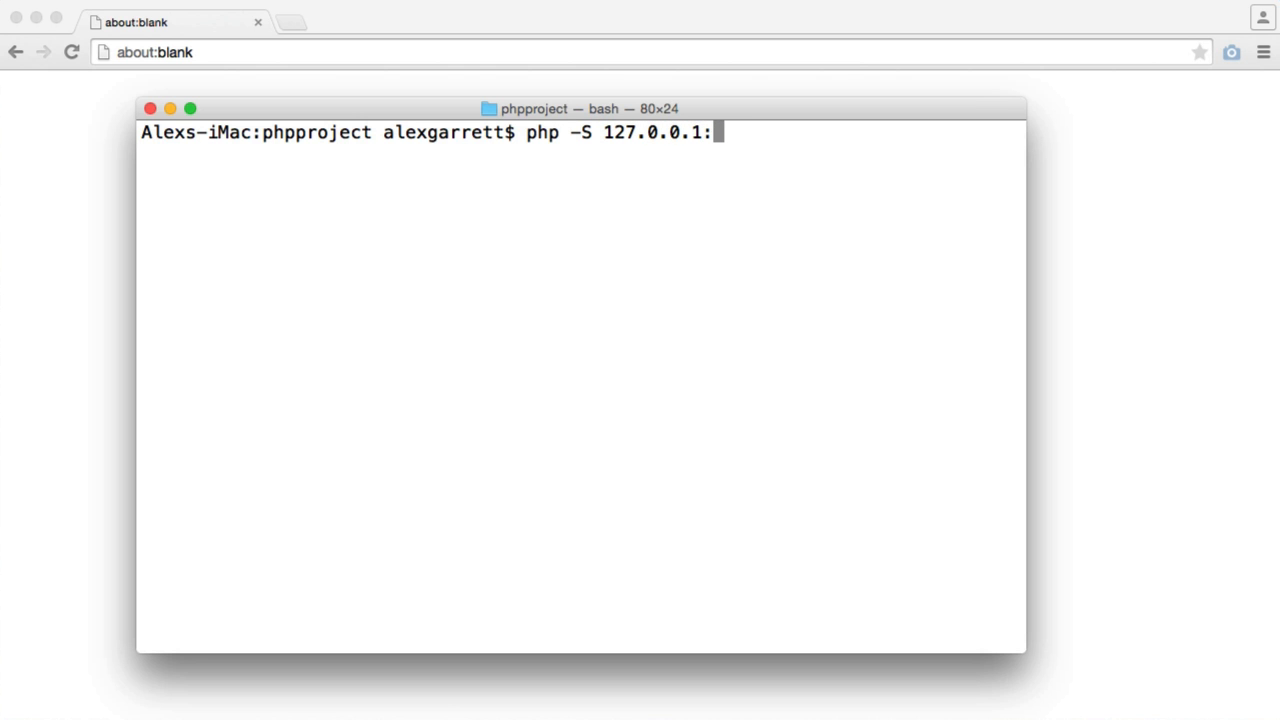
pyautogui.write('1337')
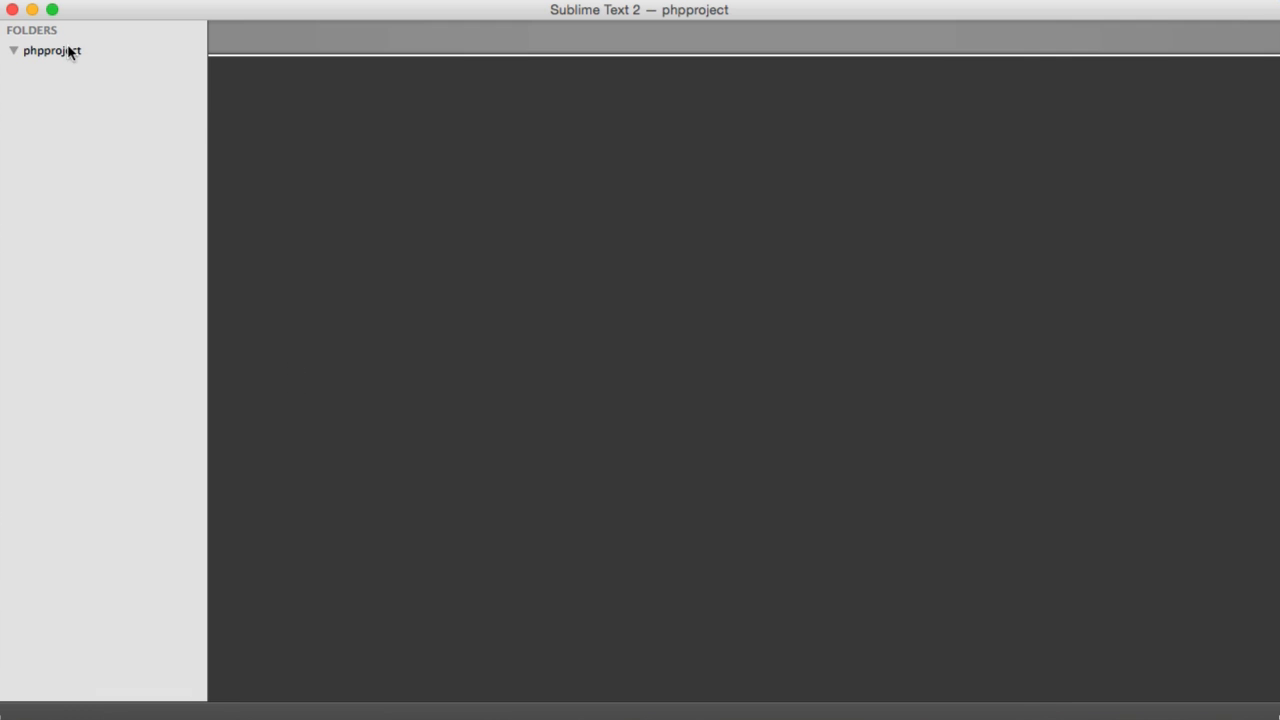
# Create phpinfo.php in phpproject containing <?php and a phpinfo(); call.
pyautogui.rightClick(51, 50)
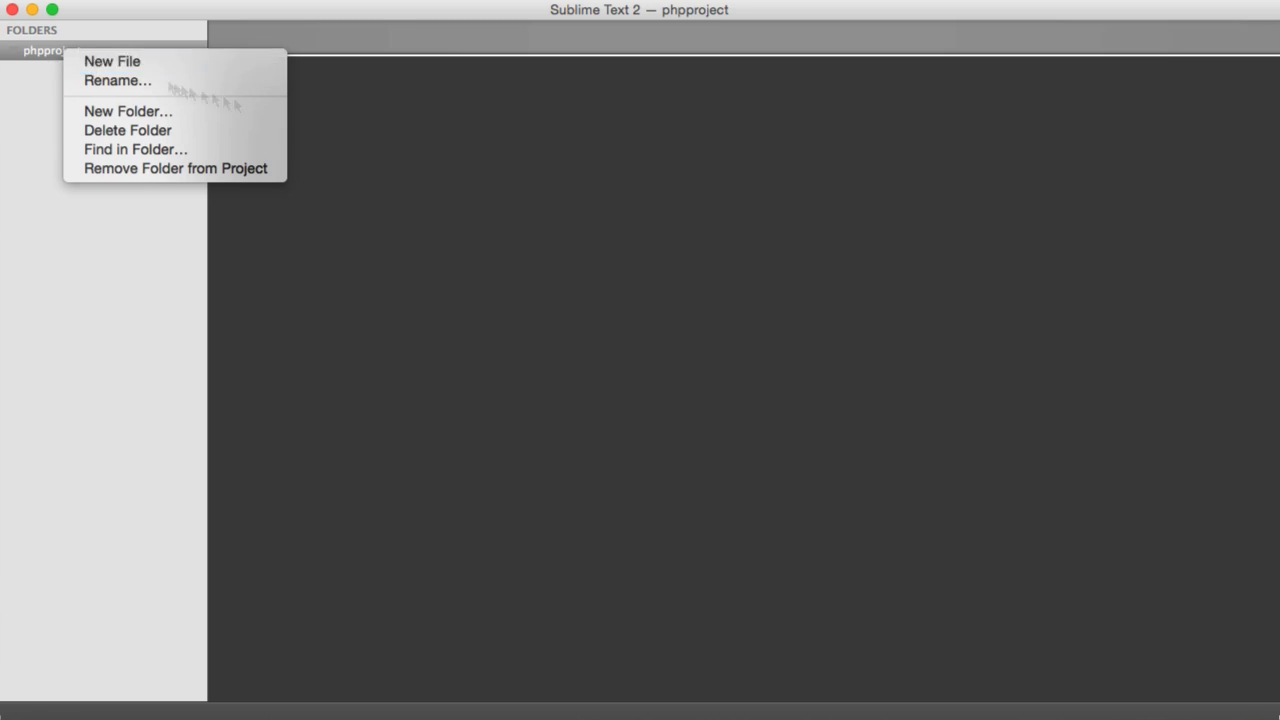
pyautogui.click(112, 61)
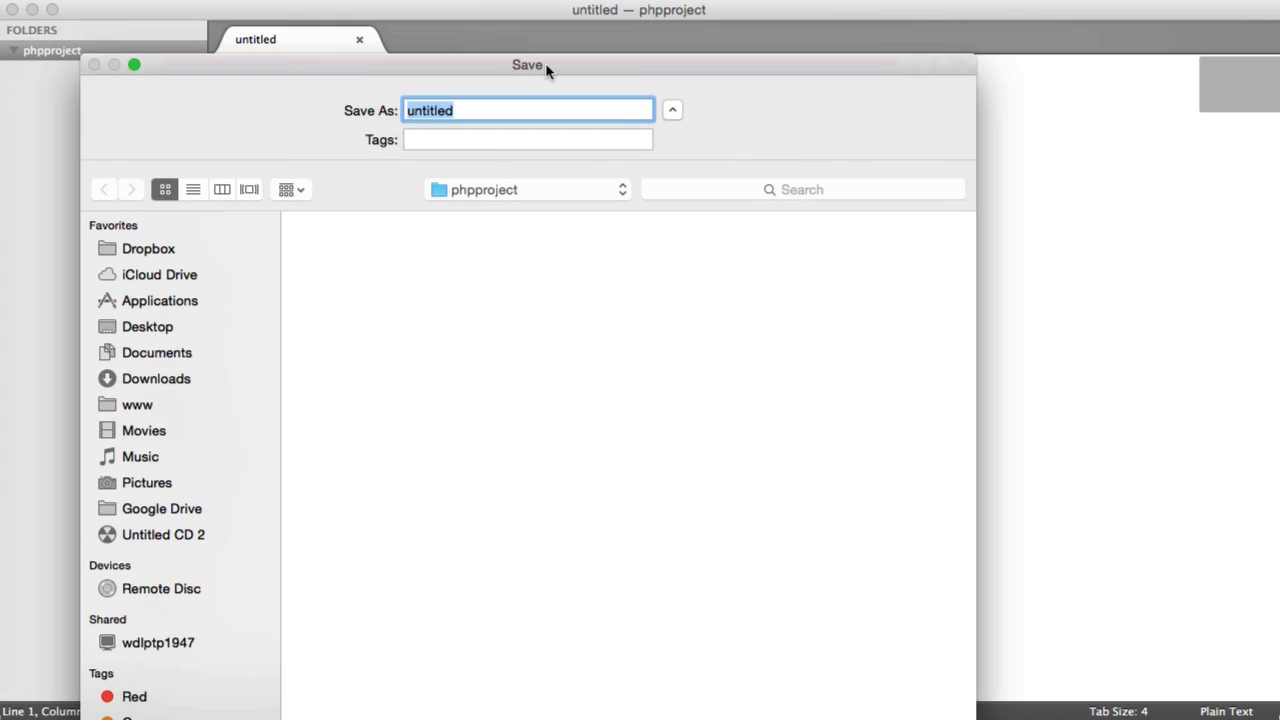
pyautogui.write('phpinfo.')
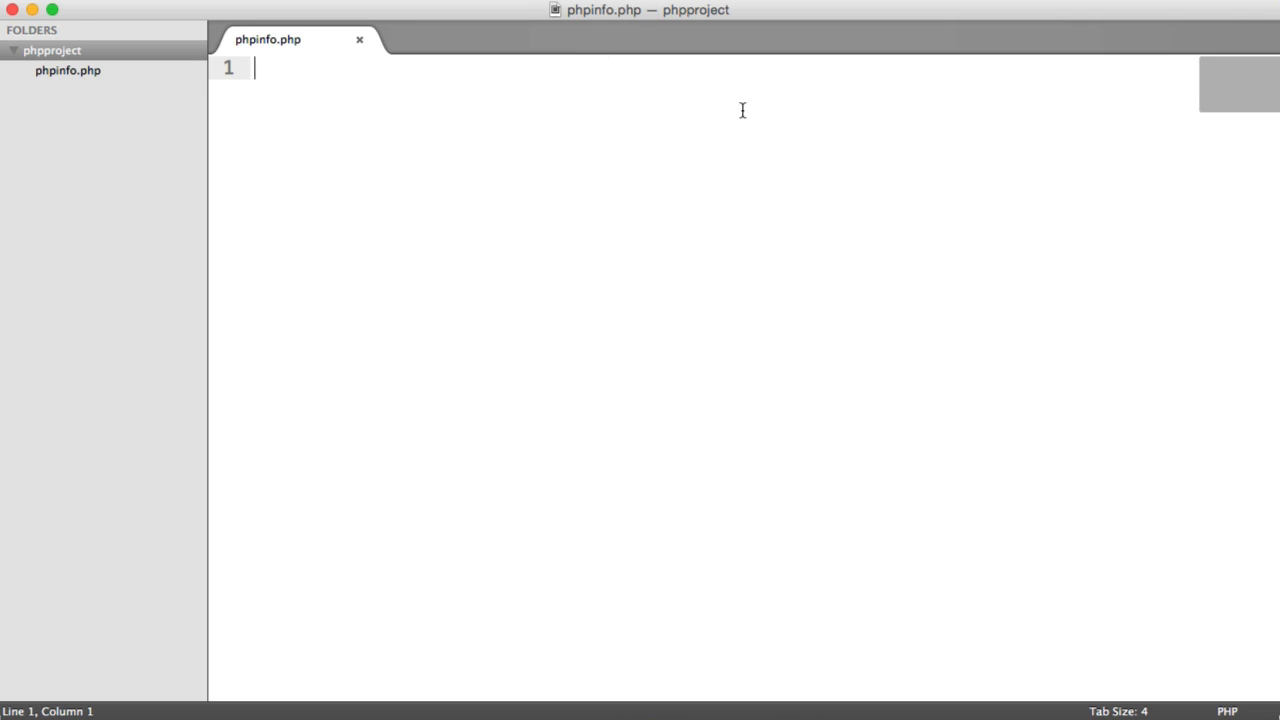
pyautogui.write('<?php')
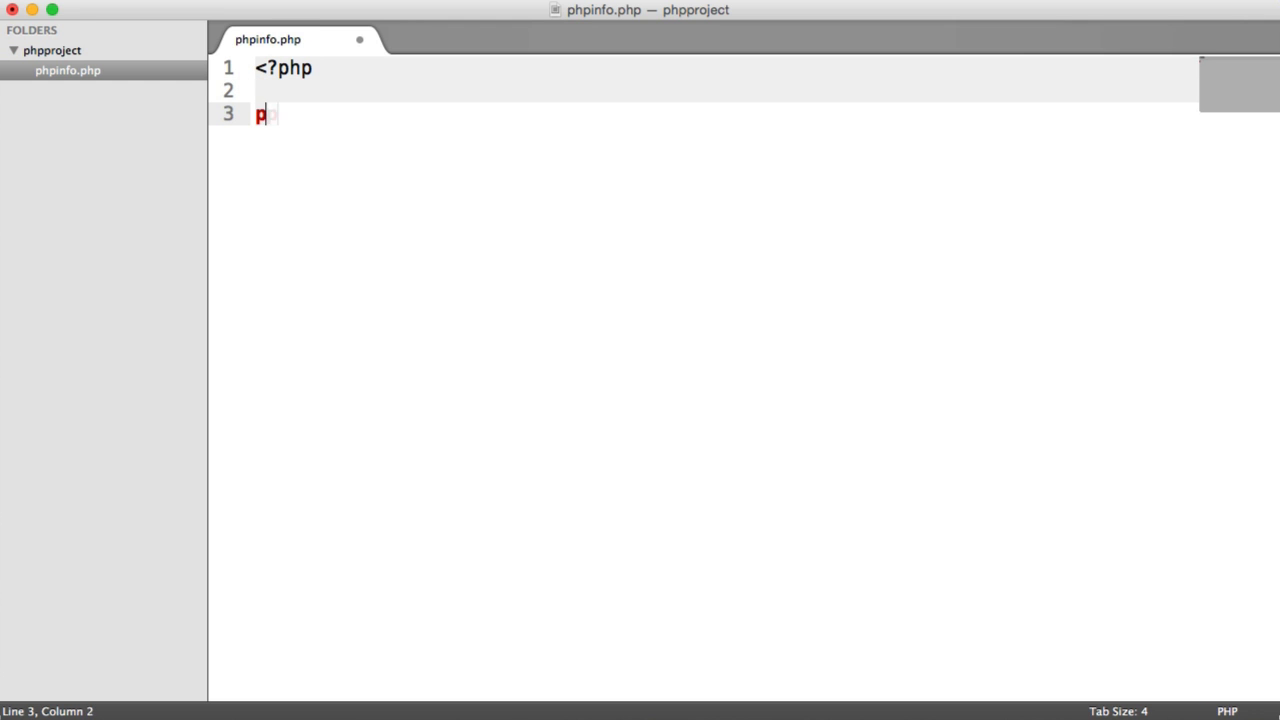
pyautogui.write('hpinfo();')
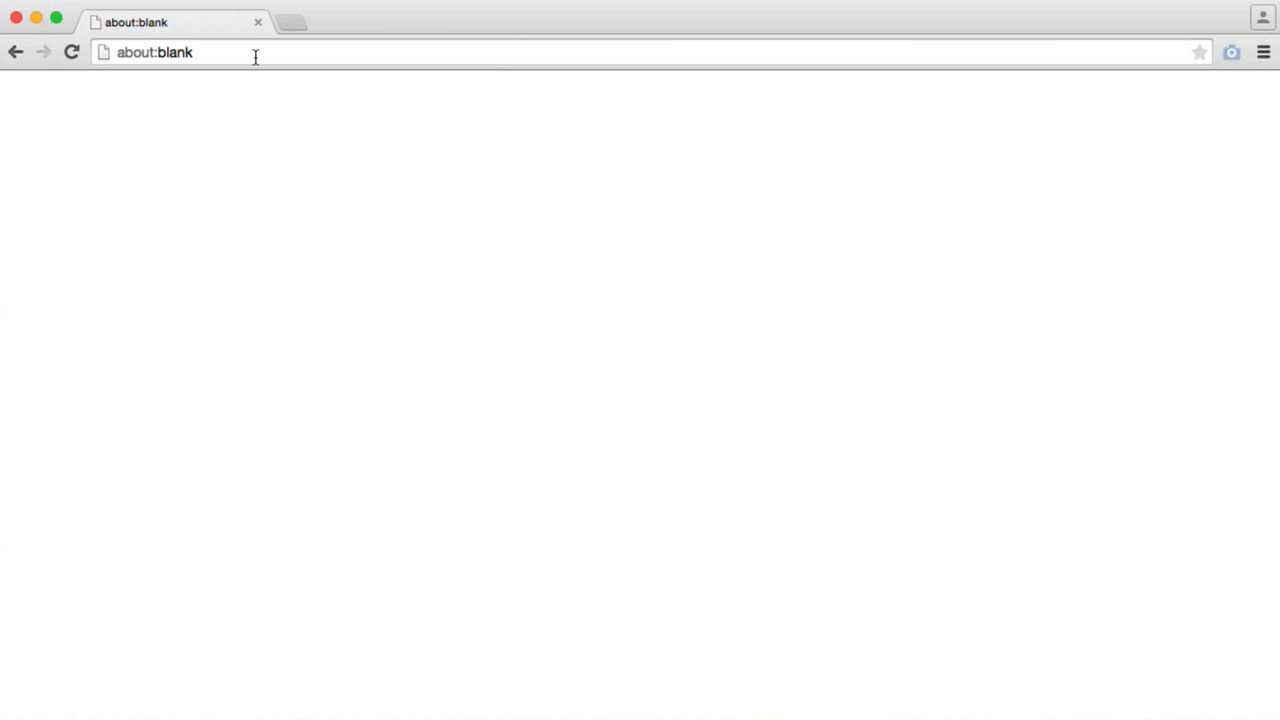
# Browse to 127.0.0.1:1337, then request /phpinfo.php from the local server.
pyautogui.write('127.0.0.1:1337')
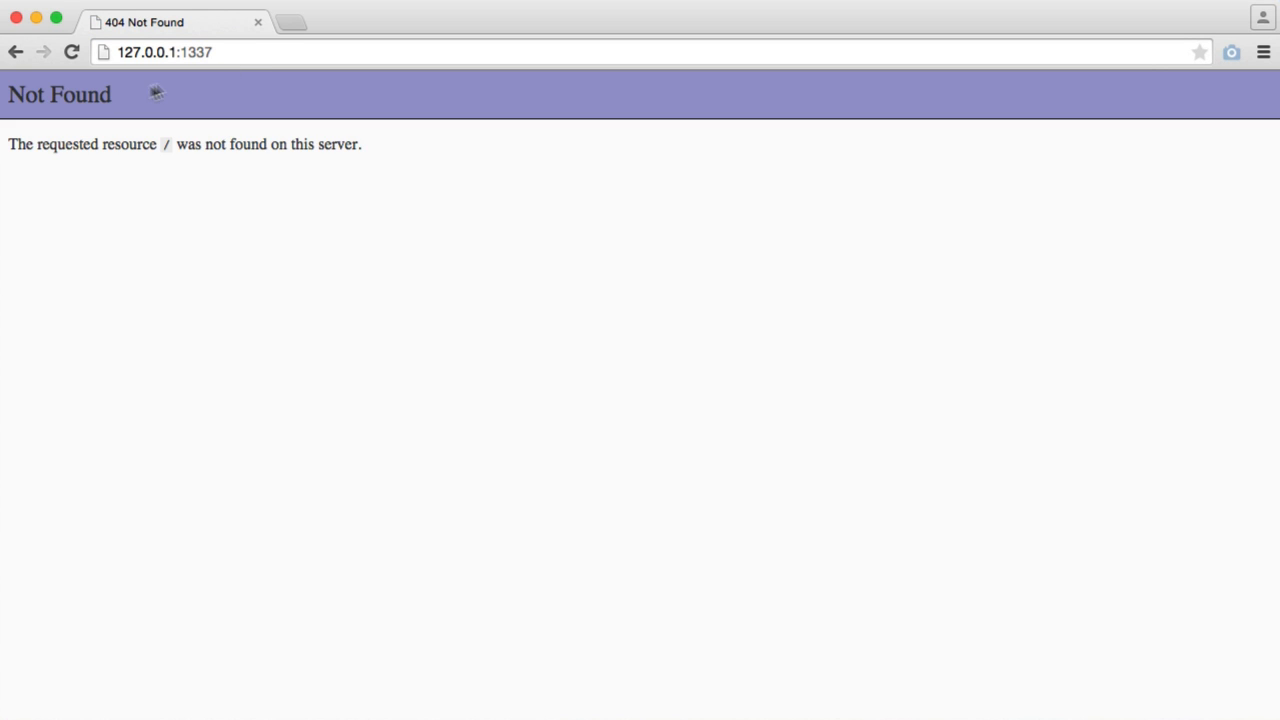
pyautogui.moveTo(255, 103)
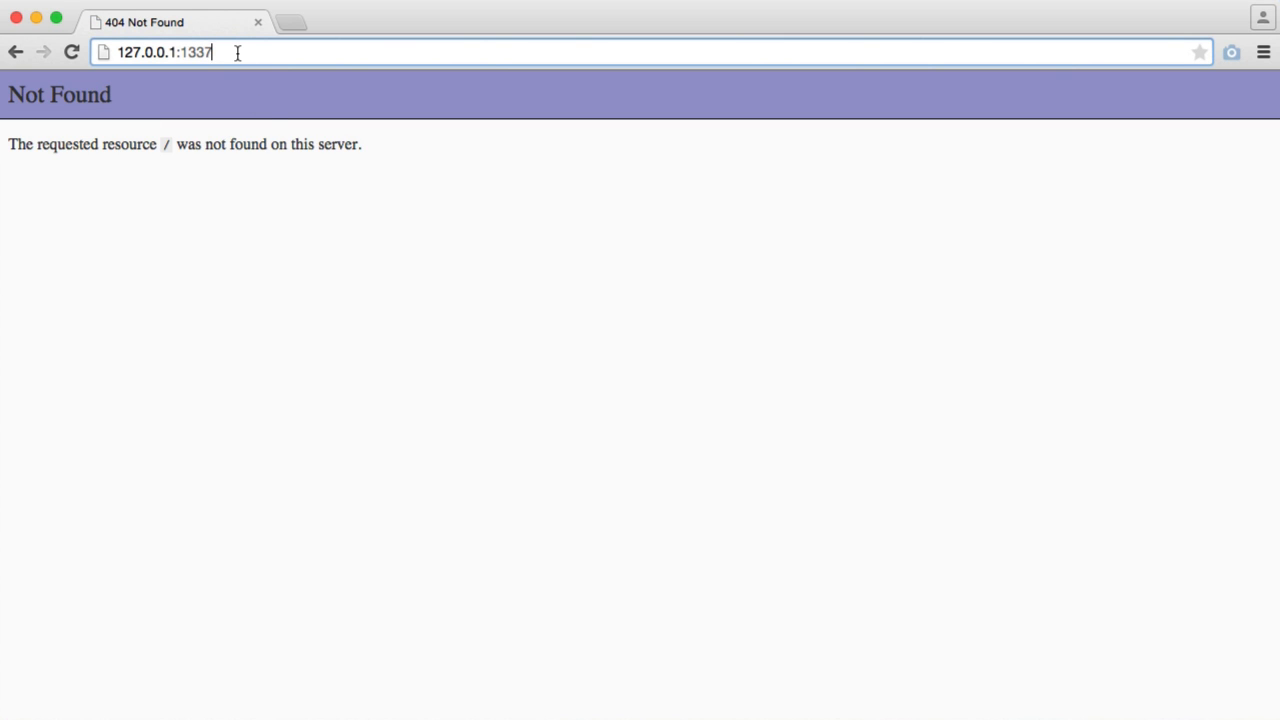
pyautogui.write('/')
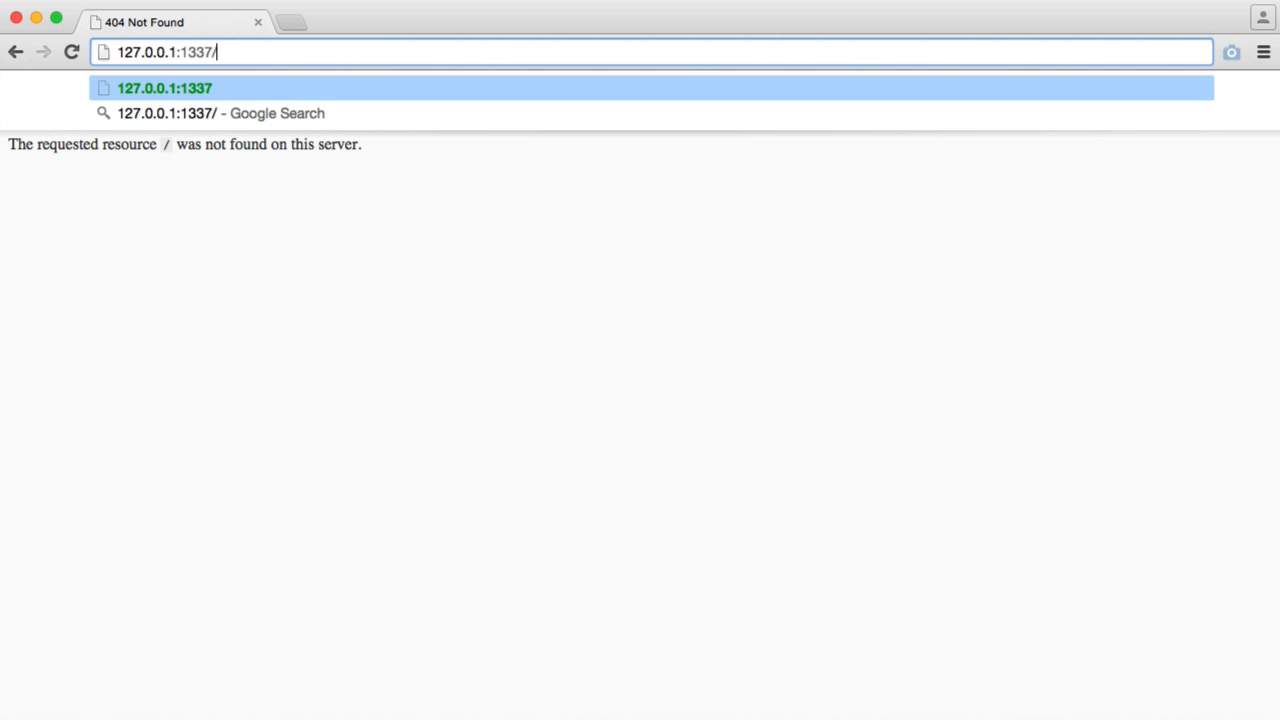
pyautogui.write('phpinfo.')
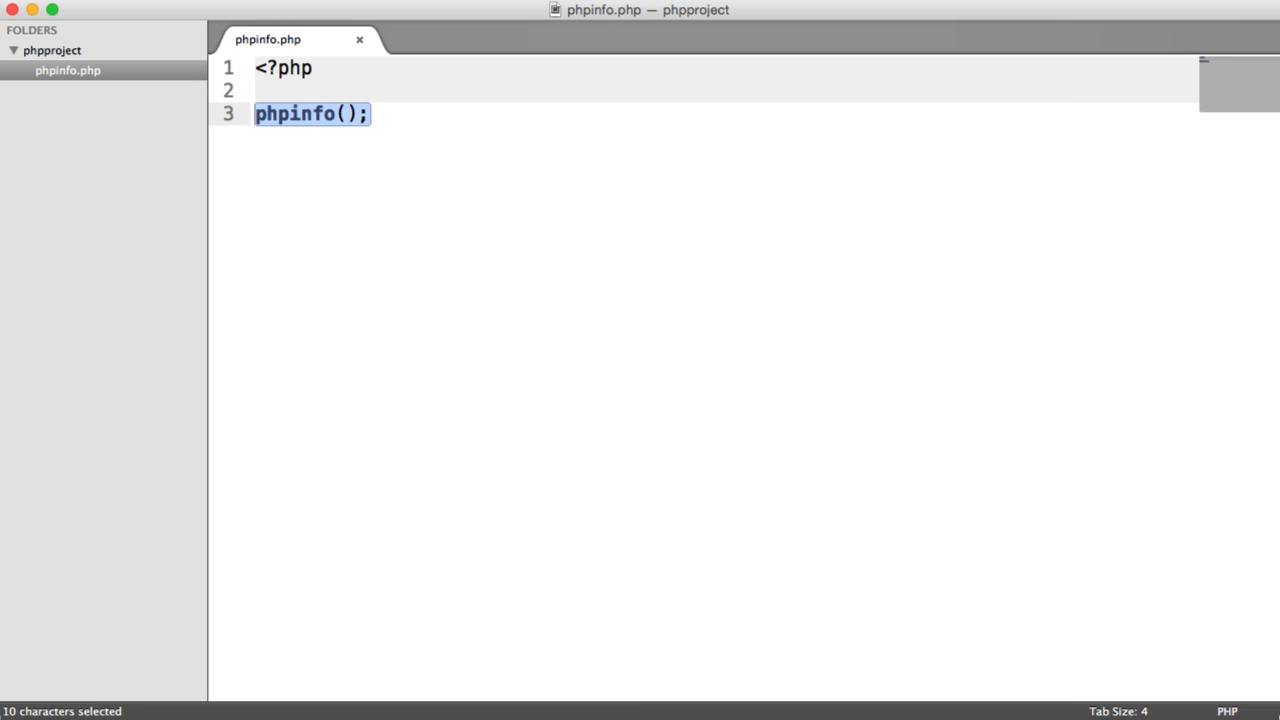
# Break phpinfo.php with 'oops', reload it, read the line-3 parse error in the log and stop the server.
pyautogui.write('oops')
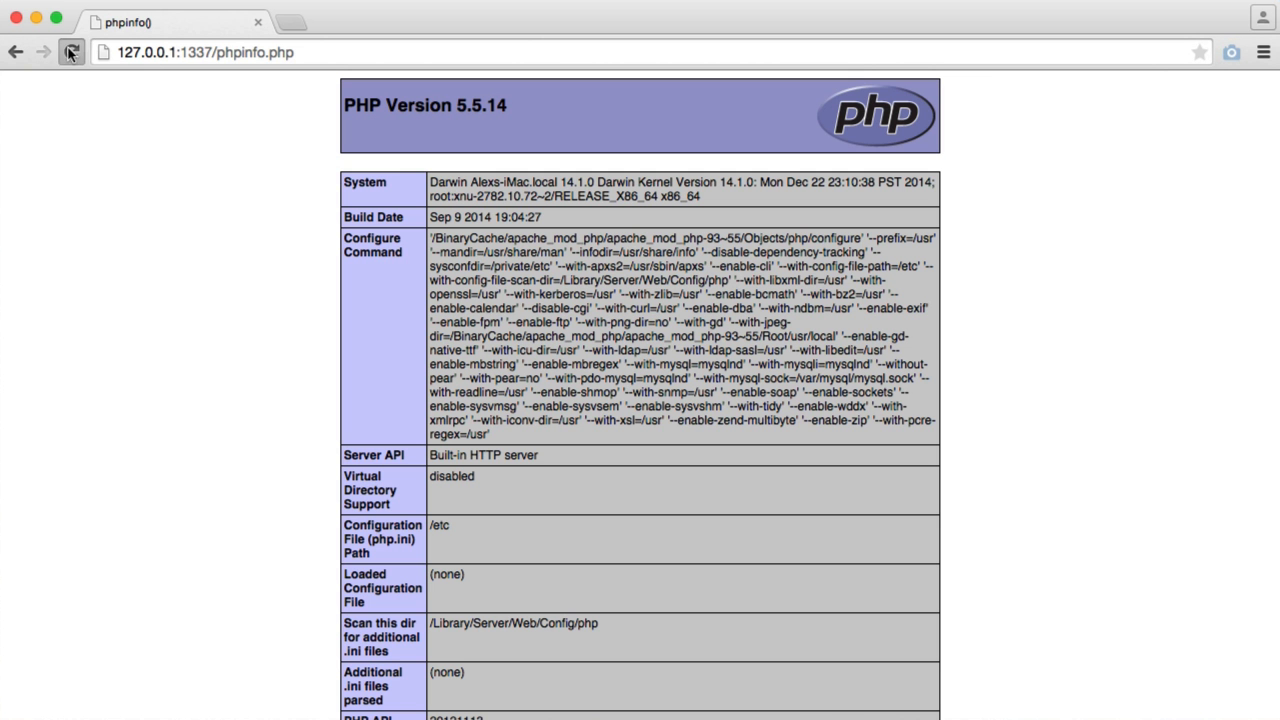
pyautogui.click(71, 52)
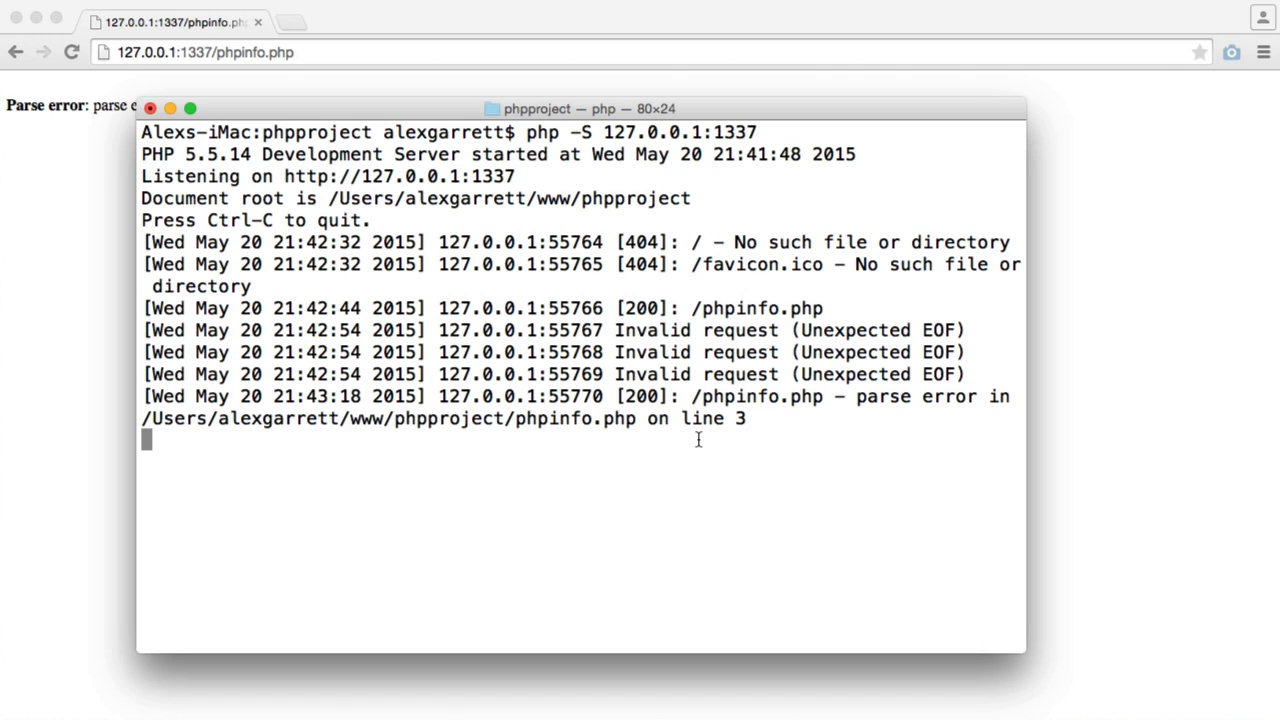
pyautogui.doubleClick(640, 396)
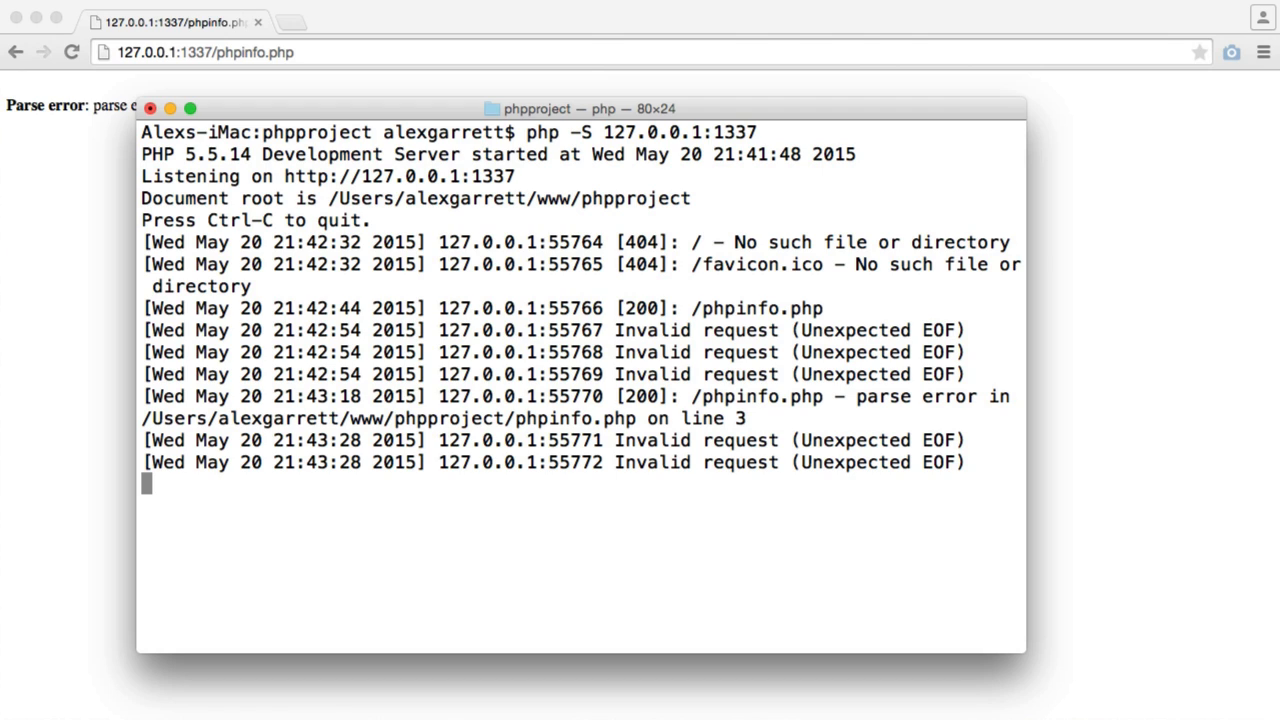
pyautogui.moveTo(420, 513)
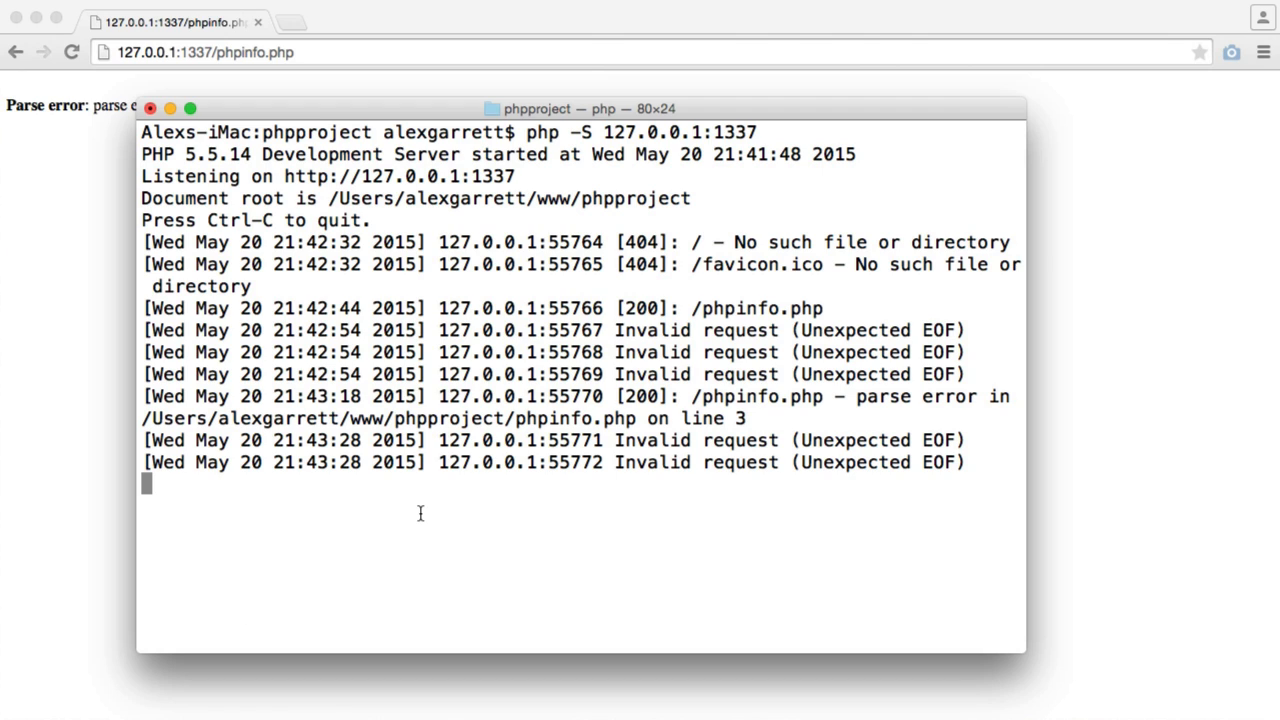
pyautogui.press('ctrl+c')
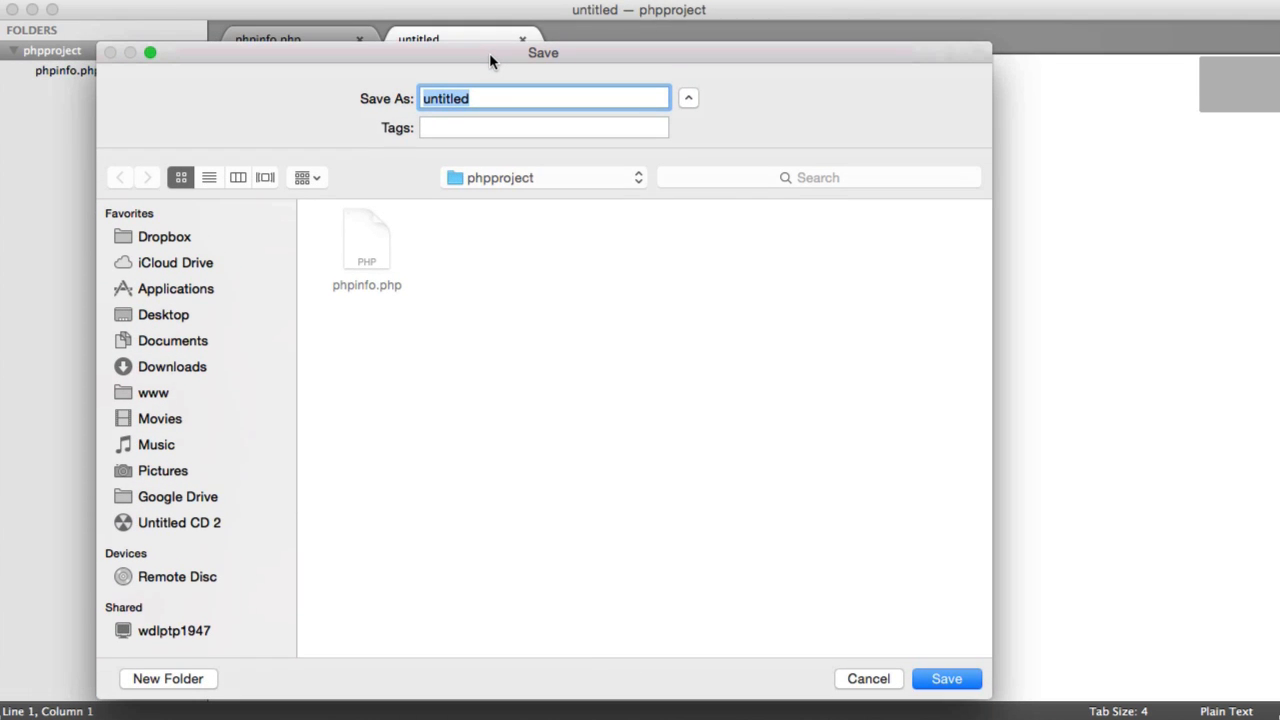
# Save the new file as php-cli-server.ini in the phpproject folder.
pyautogui.write('php-cli')
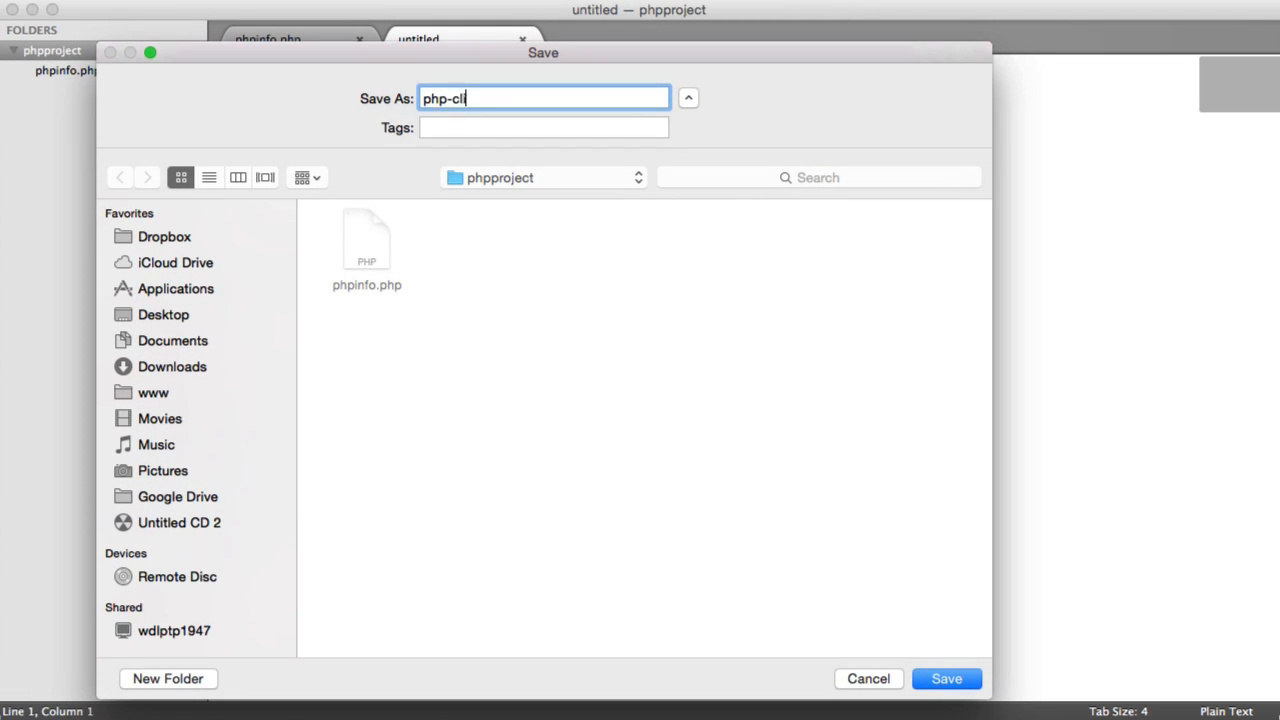
pyautogui.write('-se')
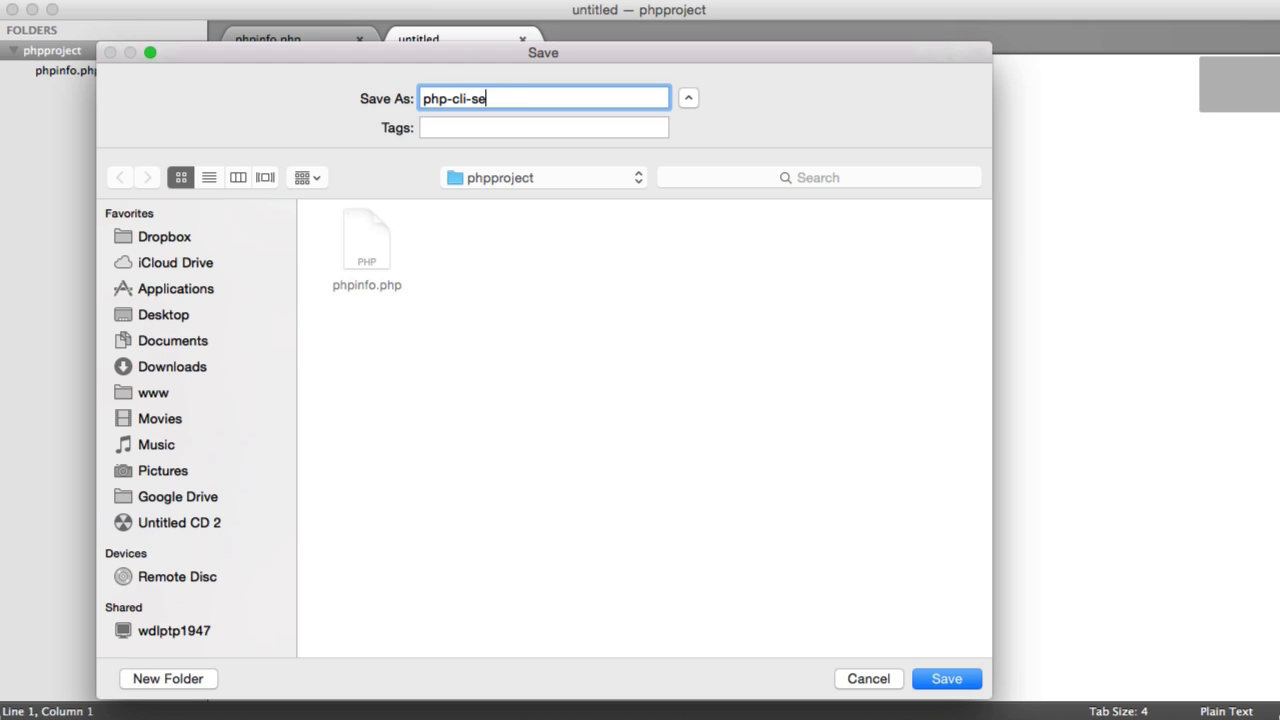
pyautogui.write('rver.ini')
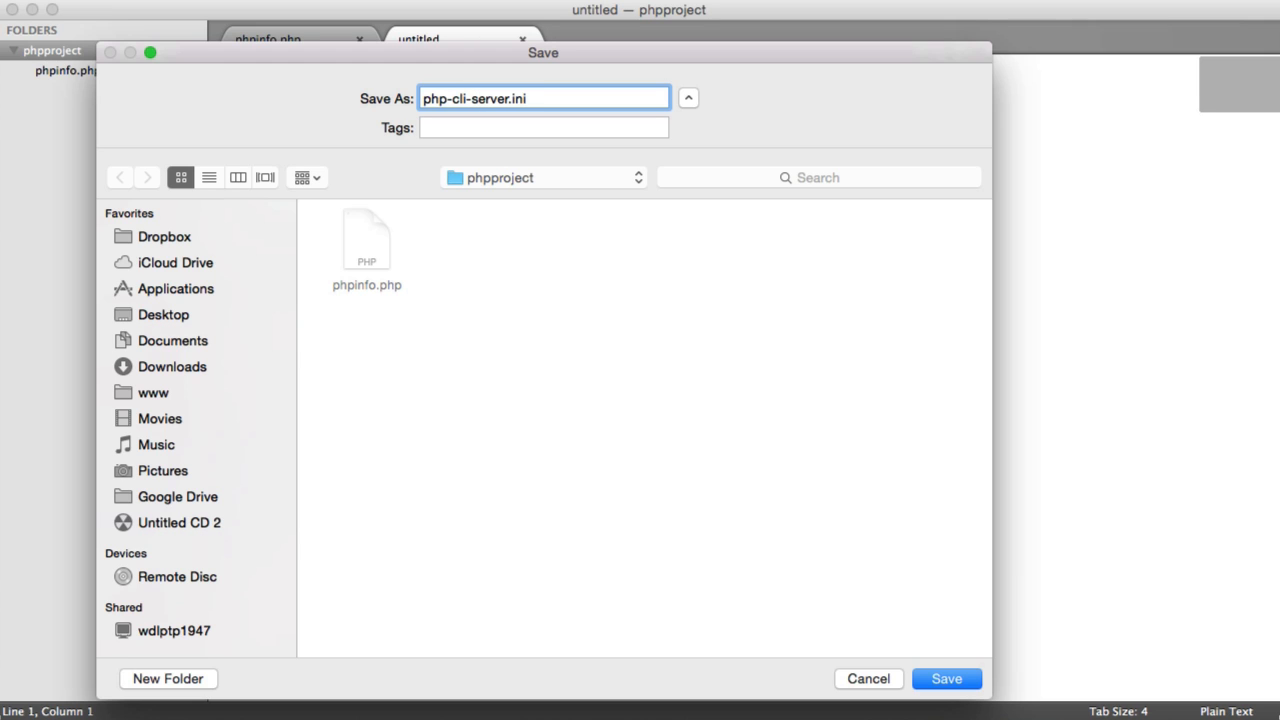
pyautogui.click(945, 678)
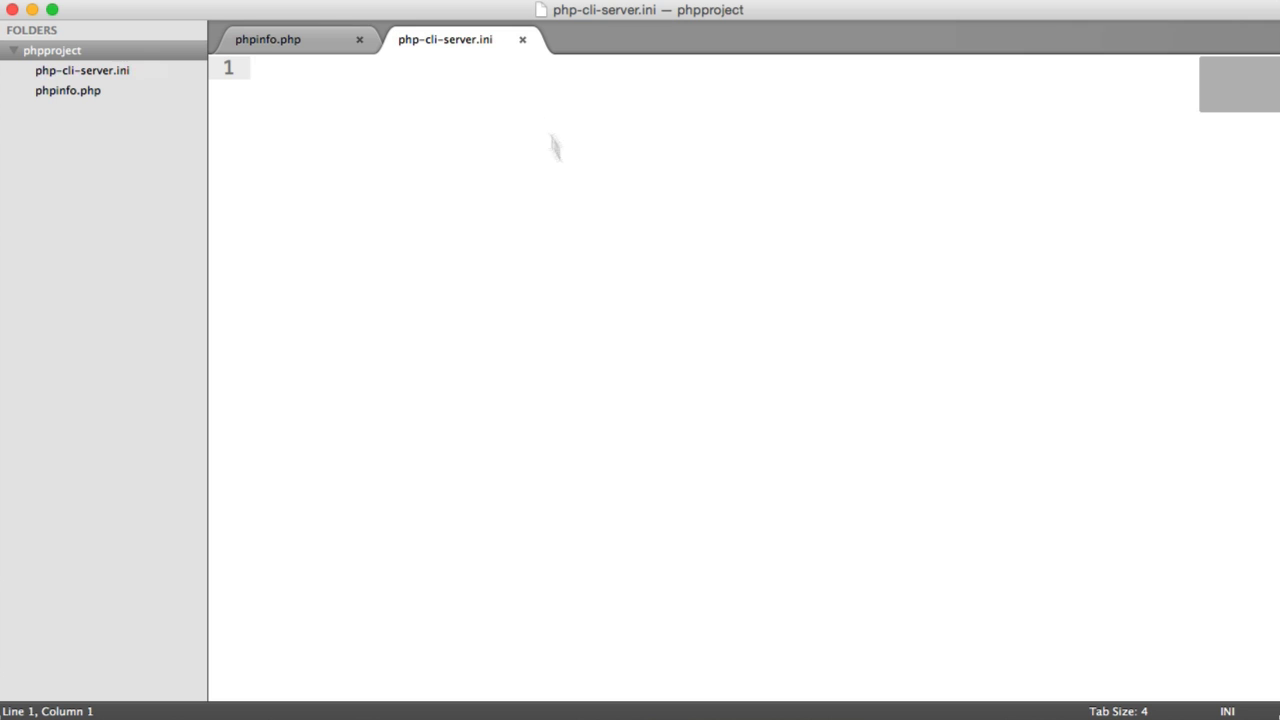
pyautogui.moveTo(569, 181)
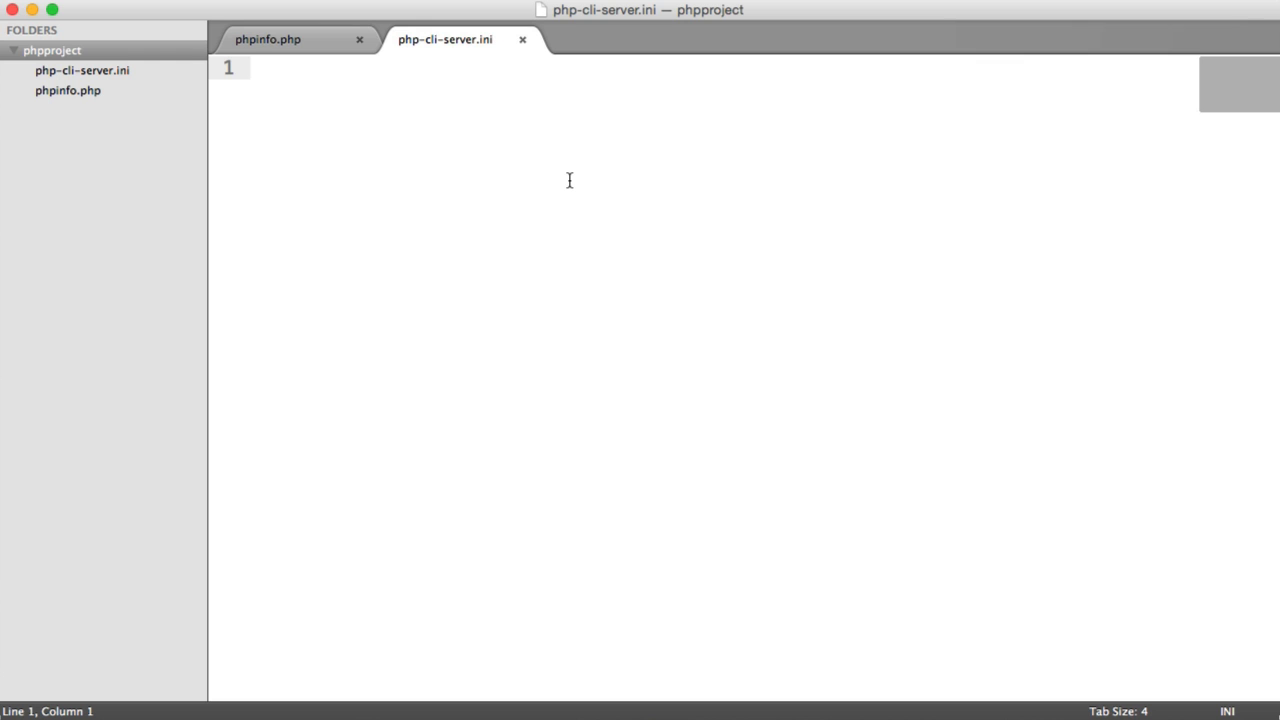
# Add the single setting cli_server.color = On and return to the terminal.
pyautogui.write('cli_')
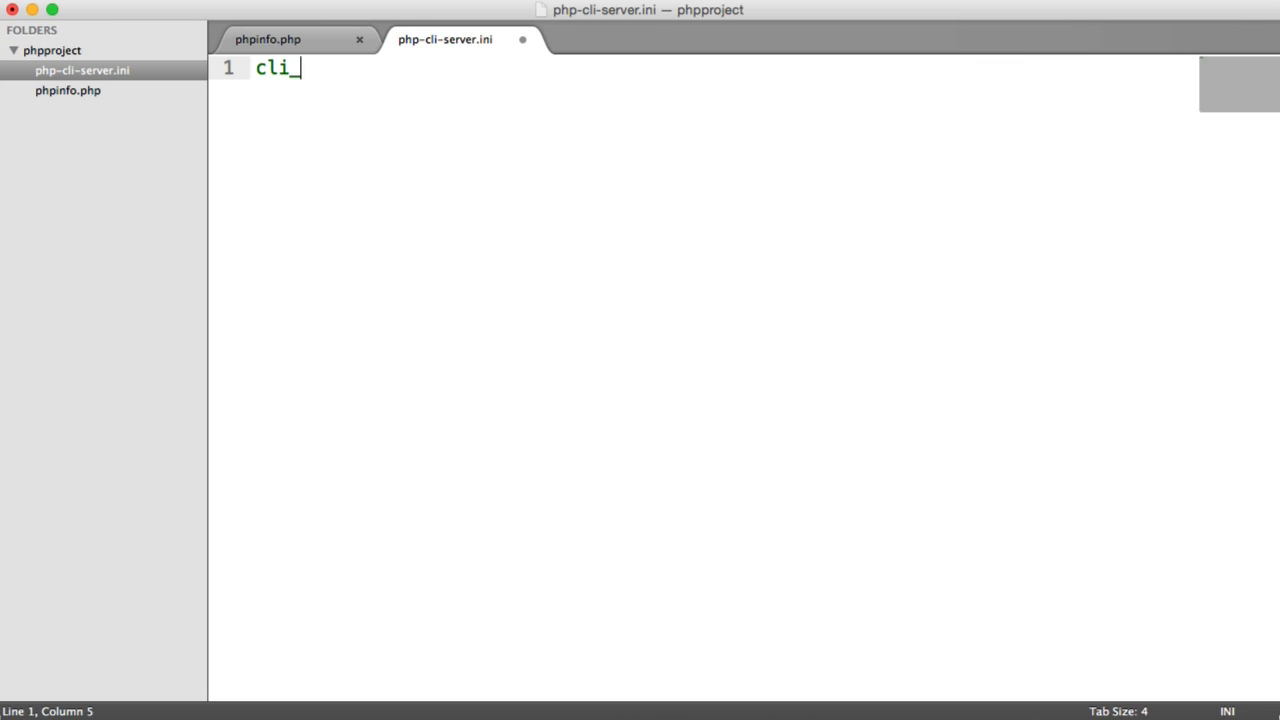
pyautogui.write('server.color')
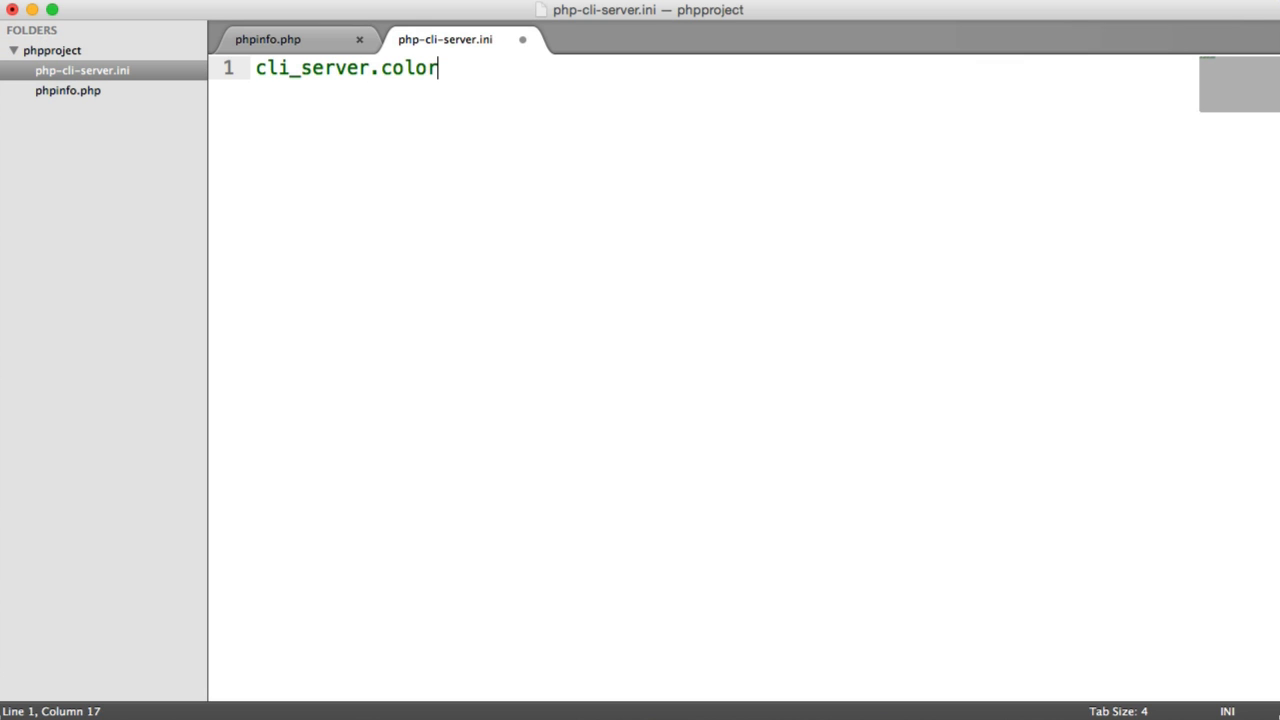
pyautogui.write('= On')
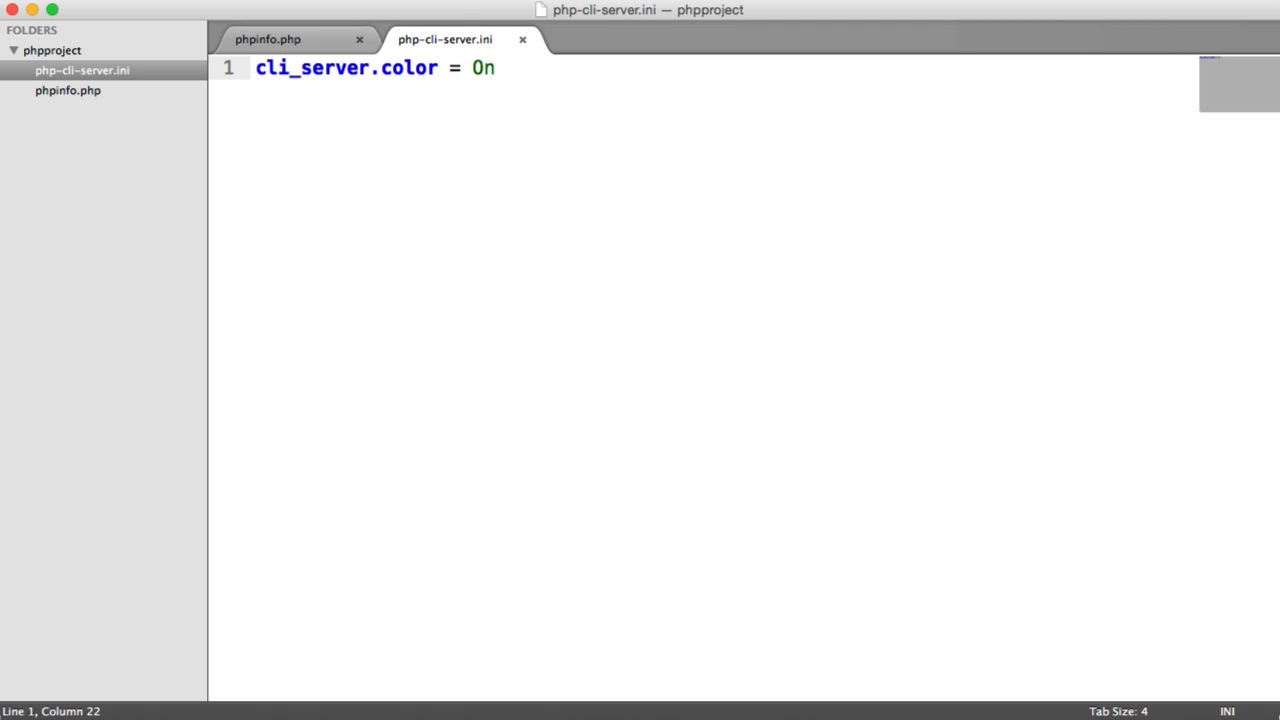
pyautogui.click(494, 67)
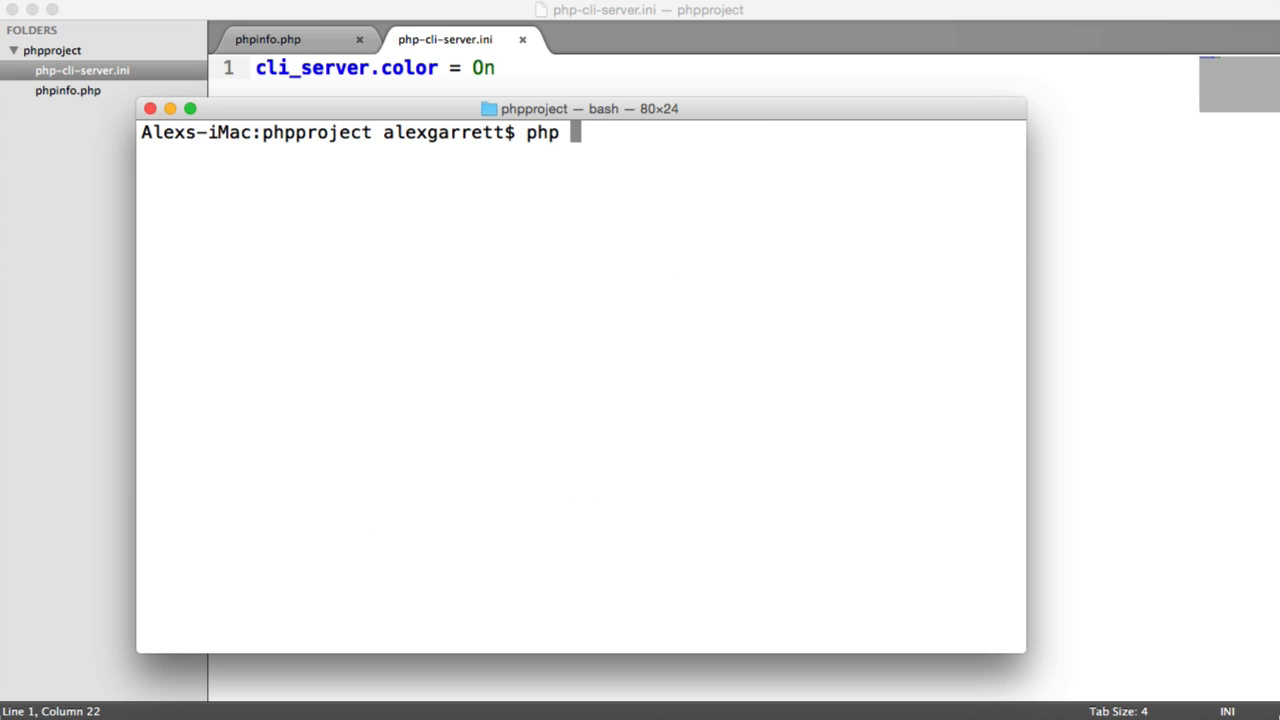
# Run php -S 127.0.0.1:1337 -c php-cli-server.ini so the log shows the parse error in red.
pyautogui.write('-S 127.0.0.1:')
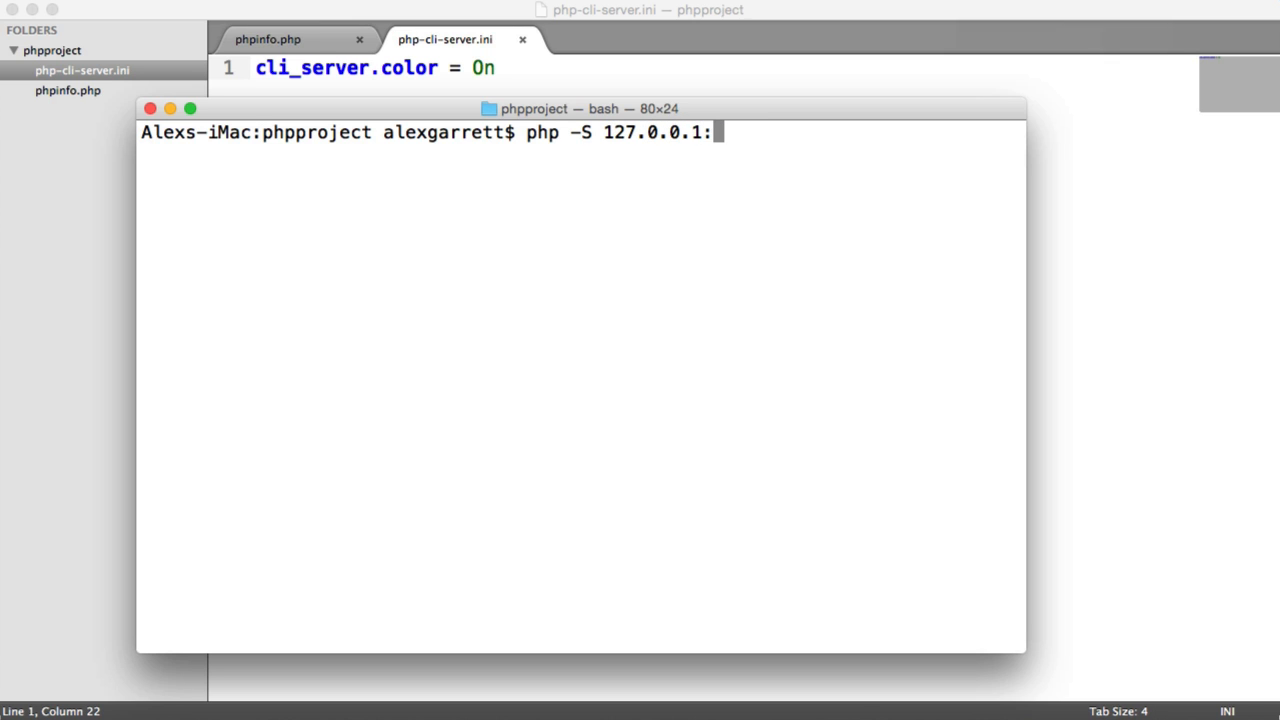
pyautogui.write('1337')
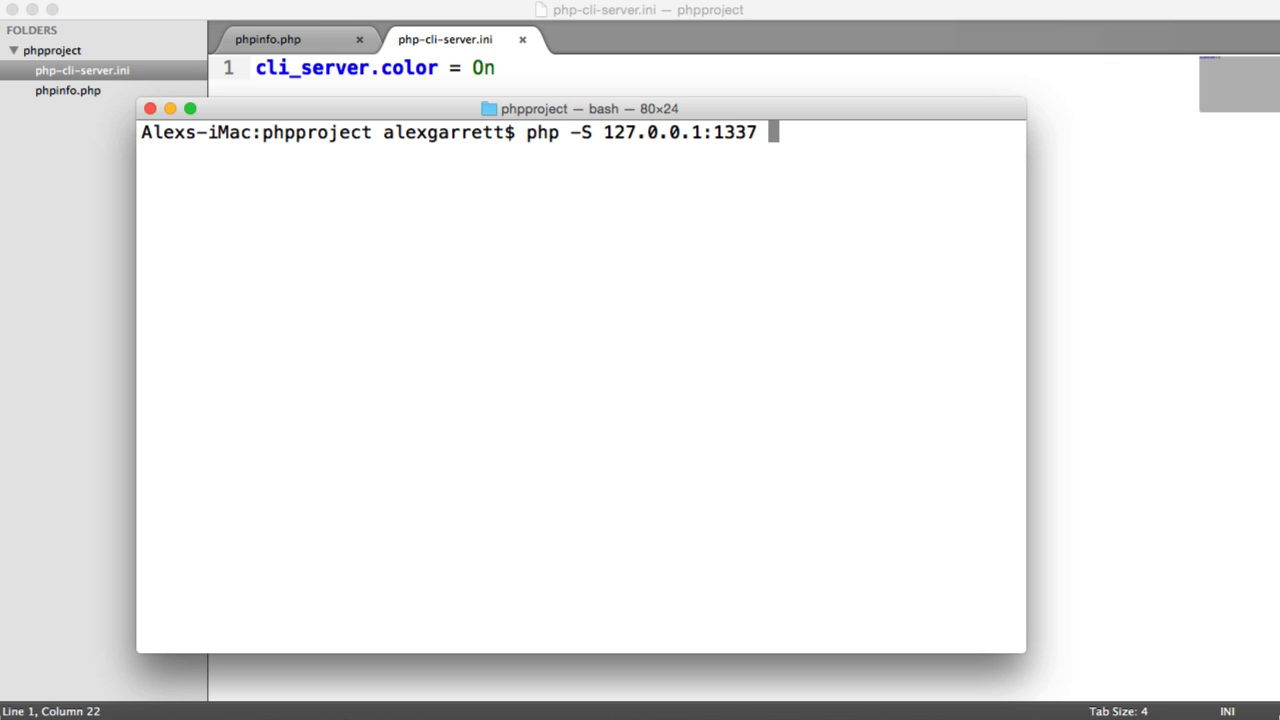
pyautogui.write('-')
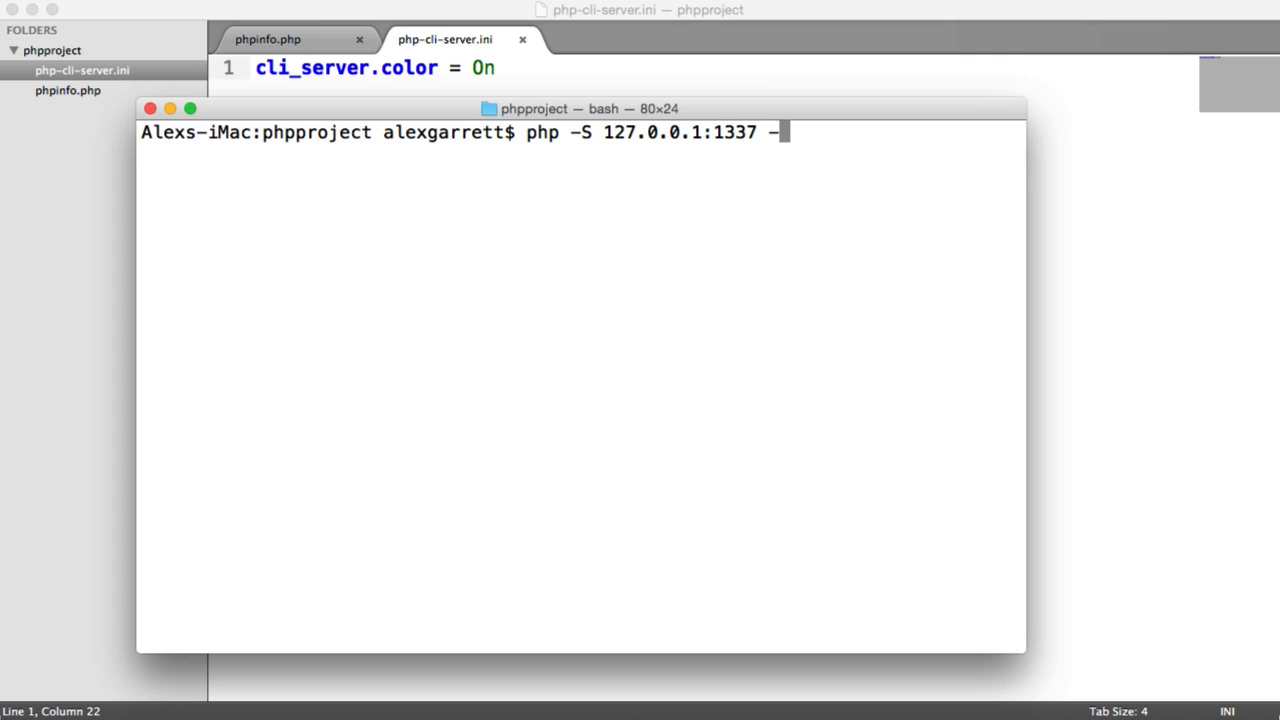
pyautogui.write('c')
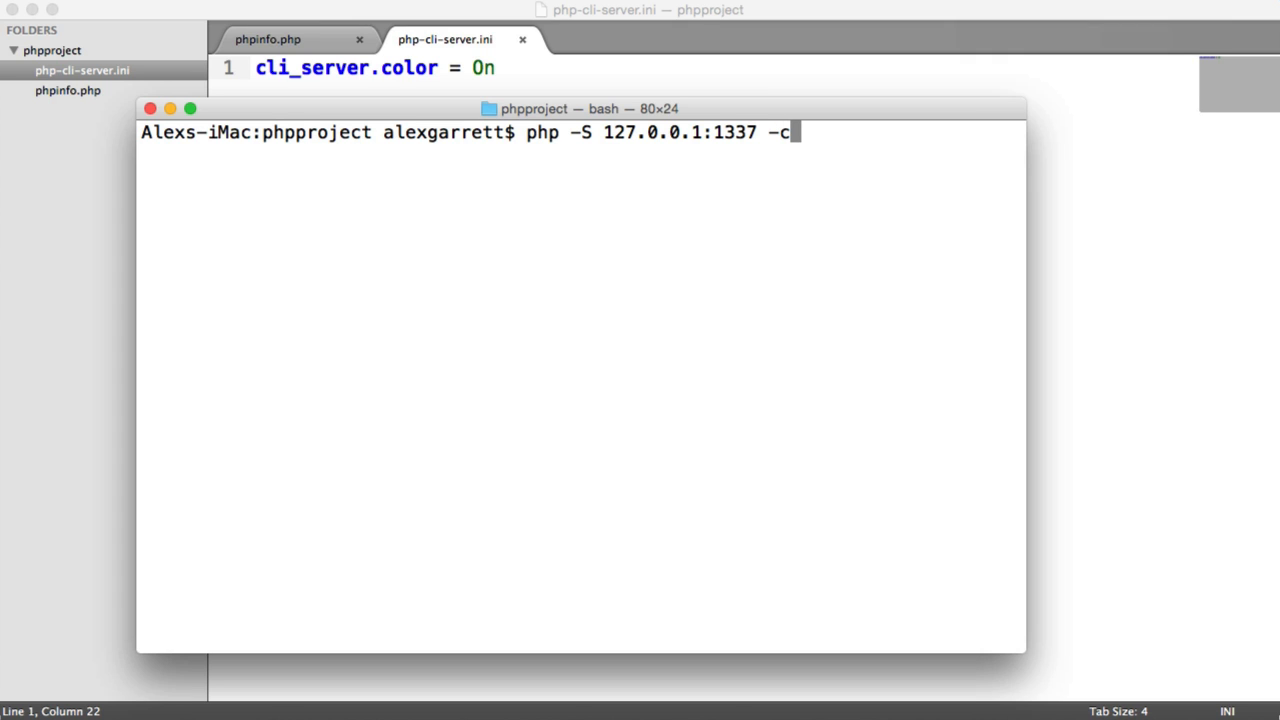
pyautogui.write('php-i')
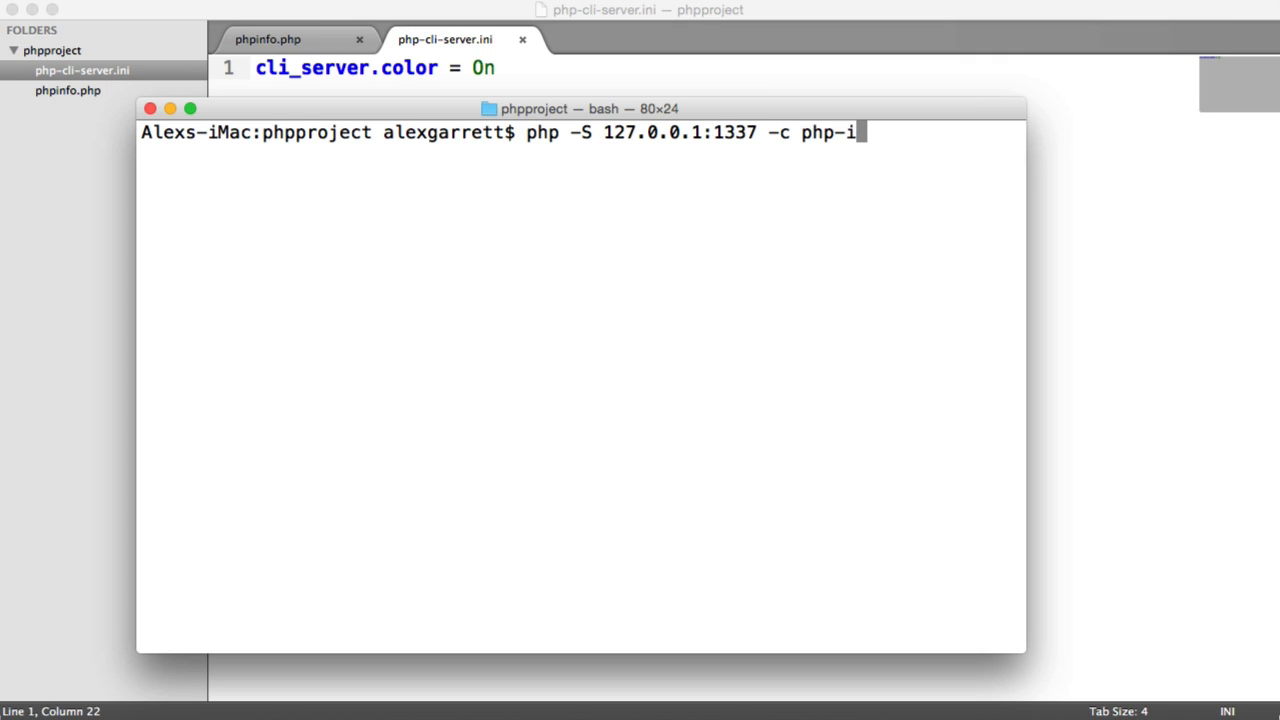
pyautogui.write('cli-server.ini')
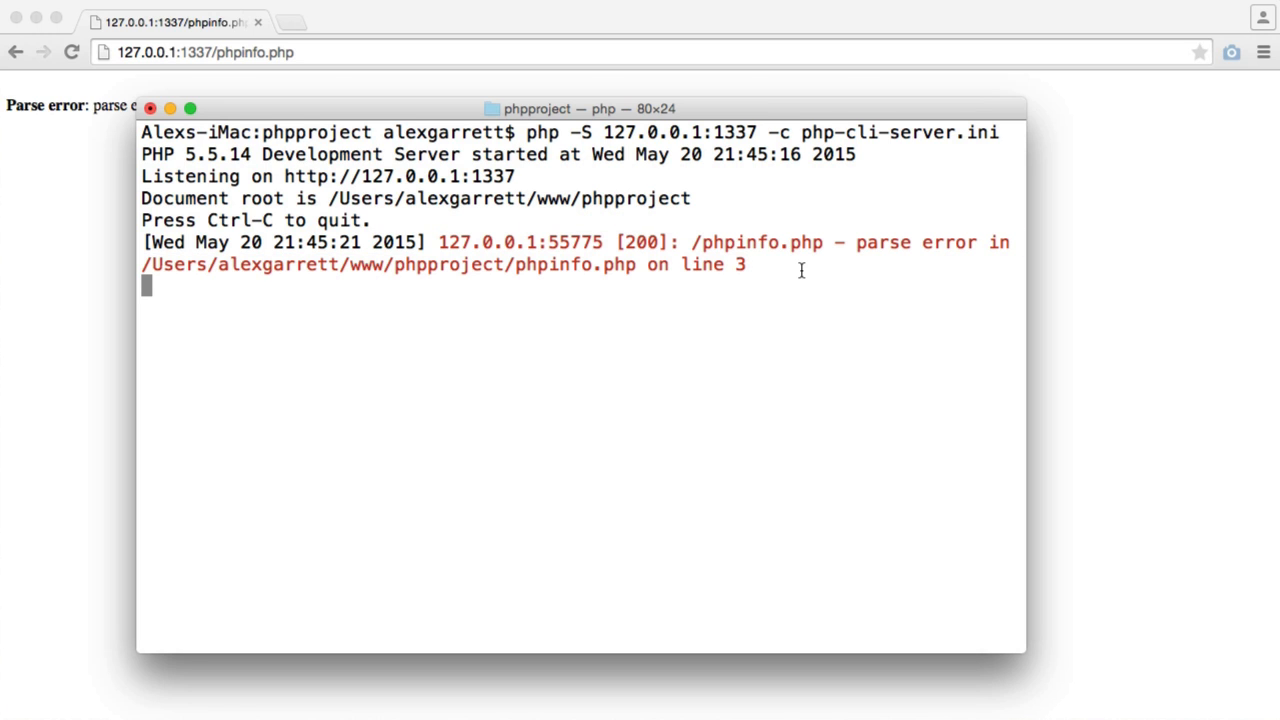
pyautogui.moveTo(667, 290)
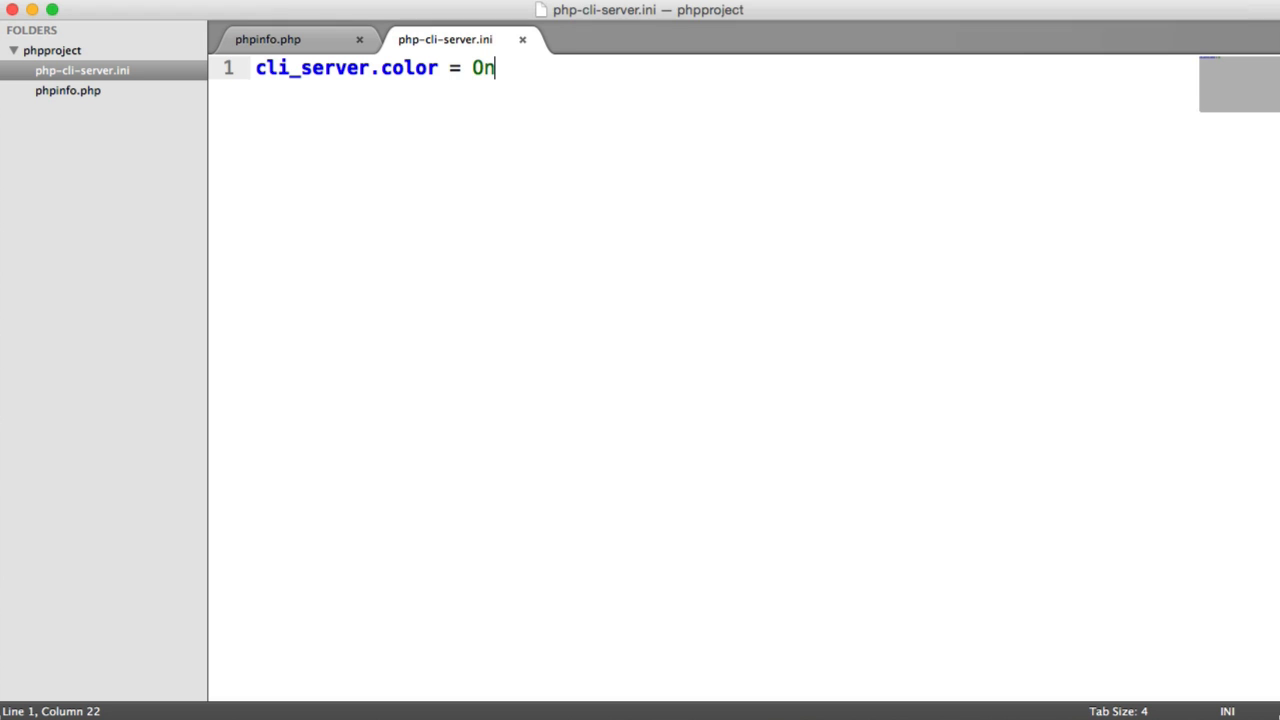
# Replace the oops line in phpinfo.php with echo 'Hello'; save and reload the page.
pyautogui.click(267, 39)
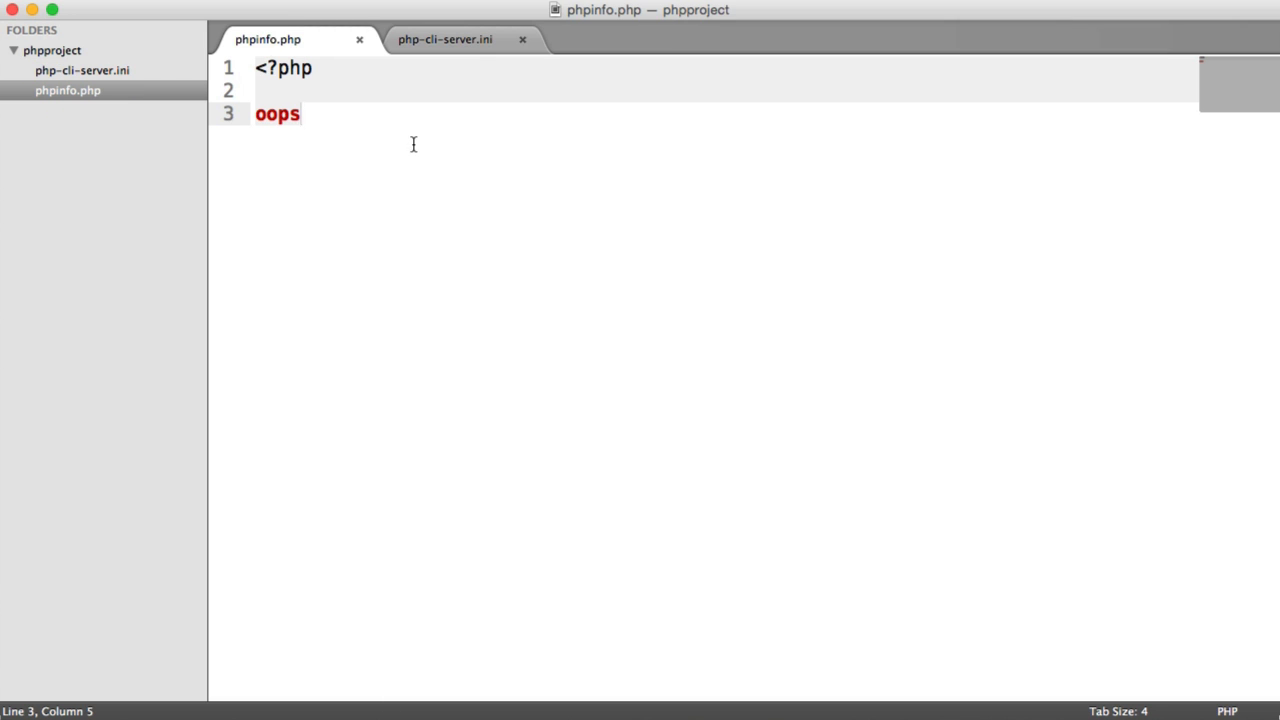
pyautogui.write('phpinf')
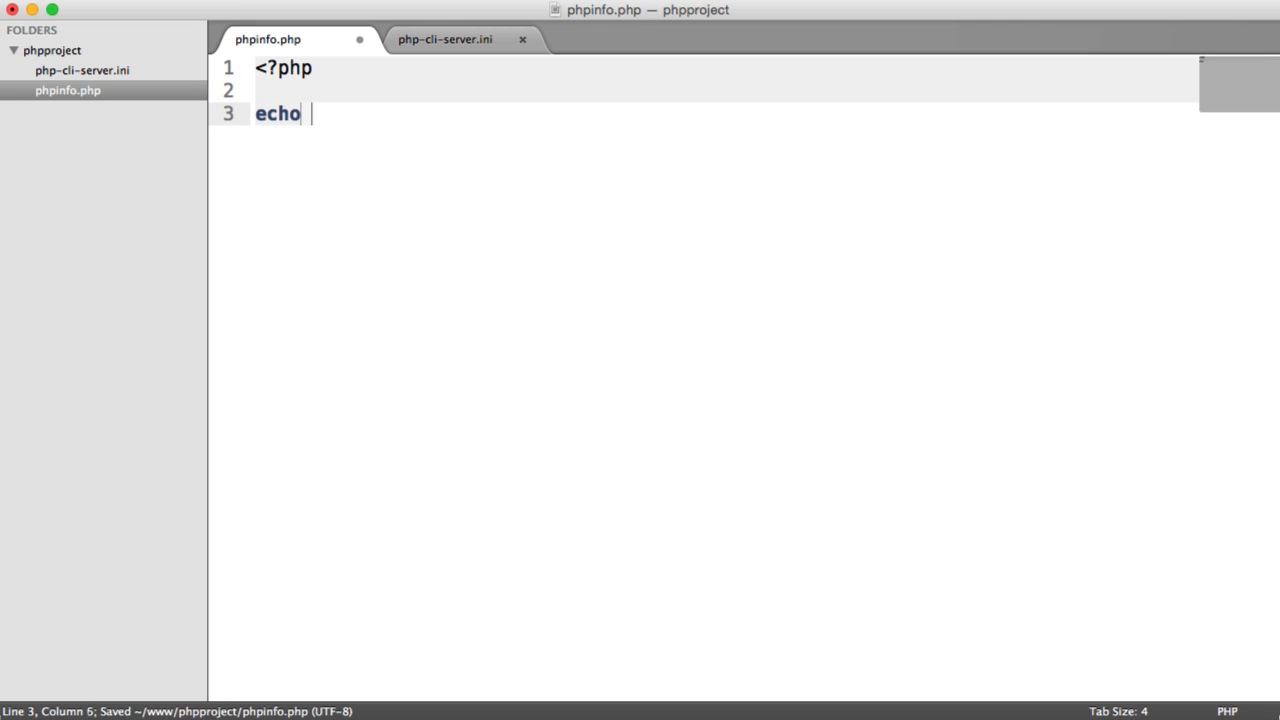
pyautogui.write("'Hello'")
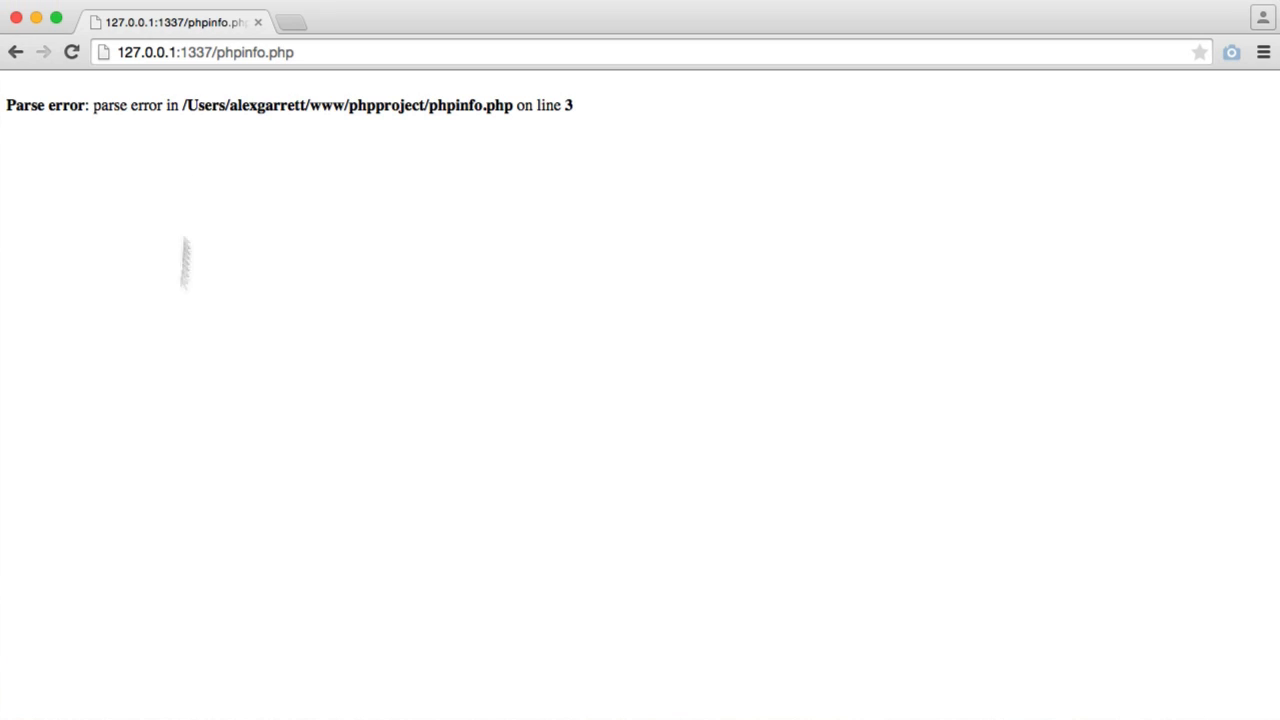
pyautogui.click(71, 52)
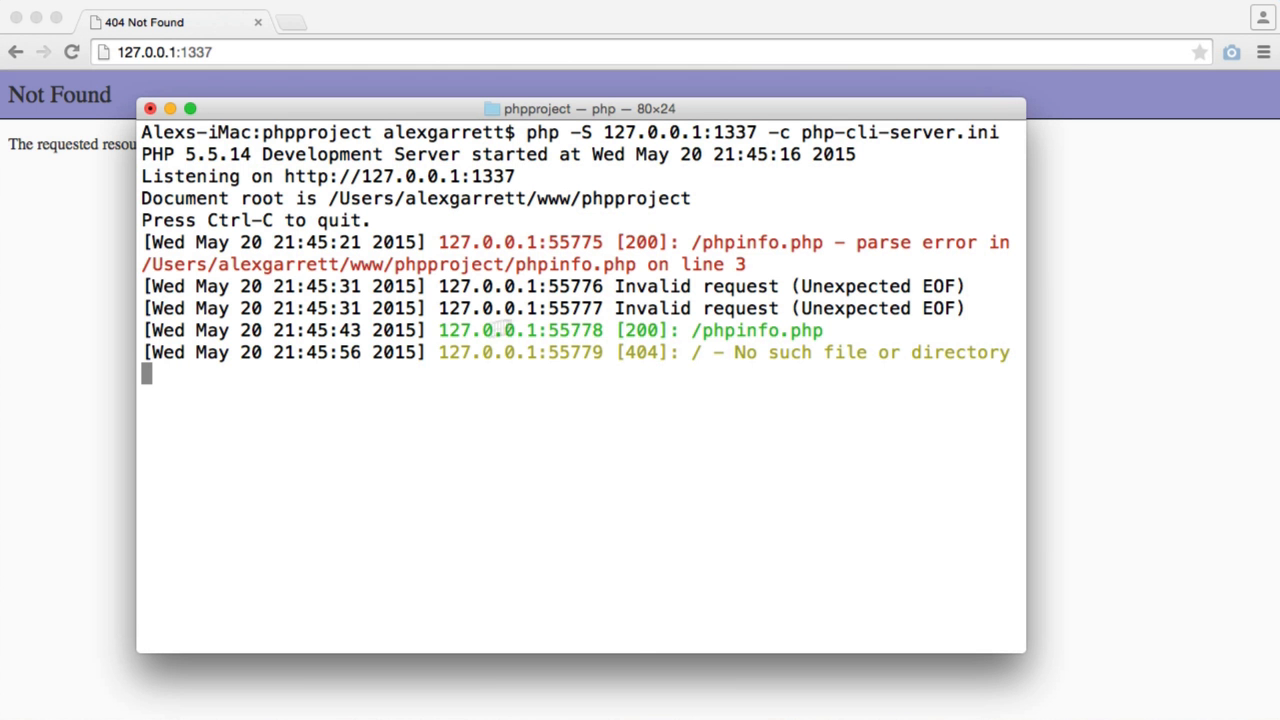
# Highlight the yellow 404 log entry for the site root below the green phpinfo.php 200.
pyautogui.moveTo(438, 352); pyautogui.dragTo(1010, 352)
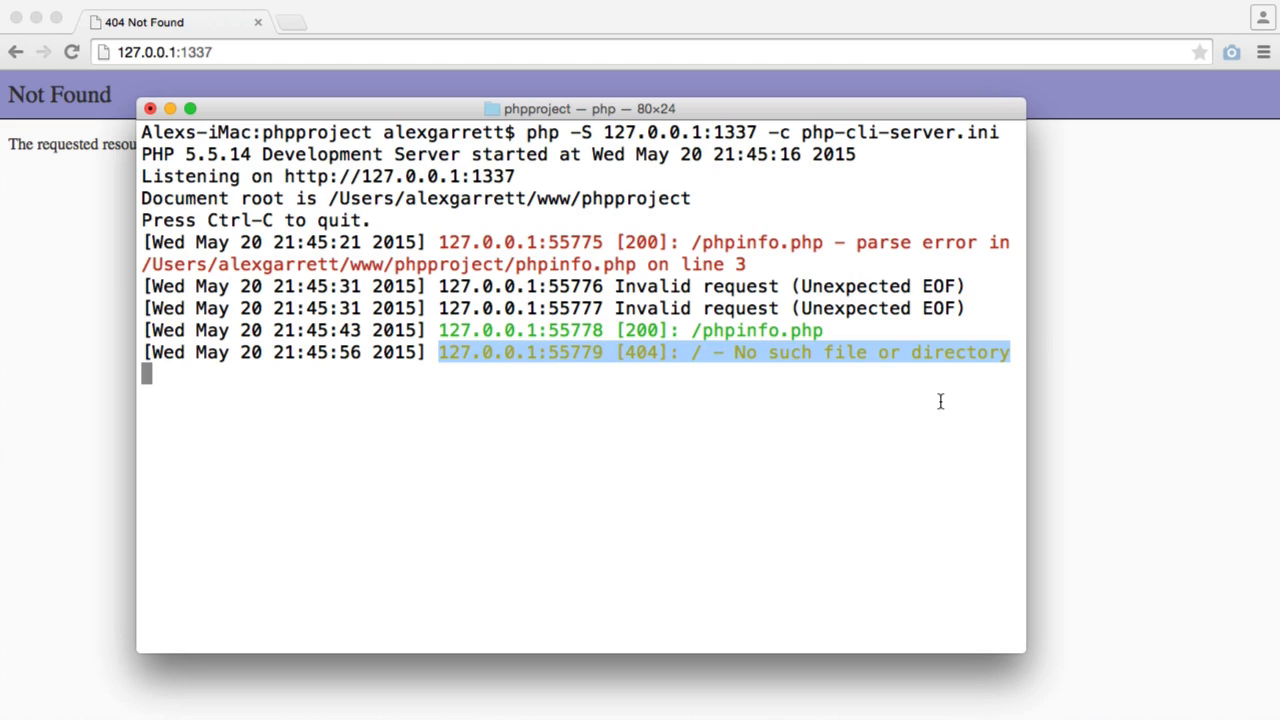